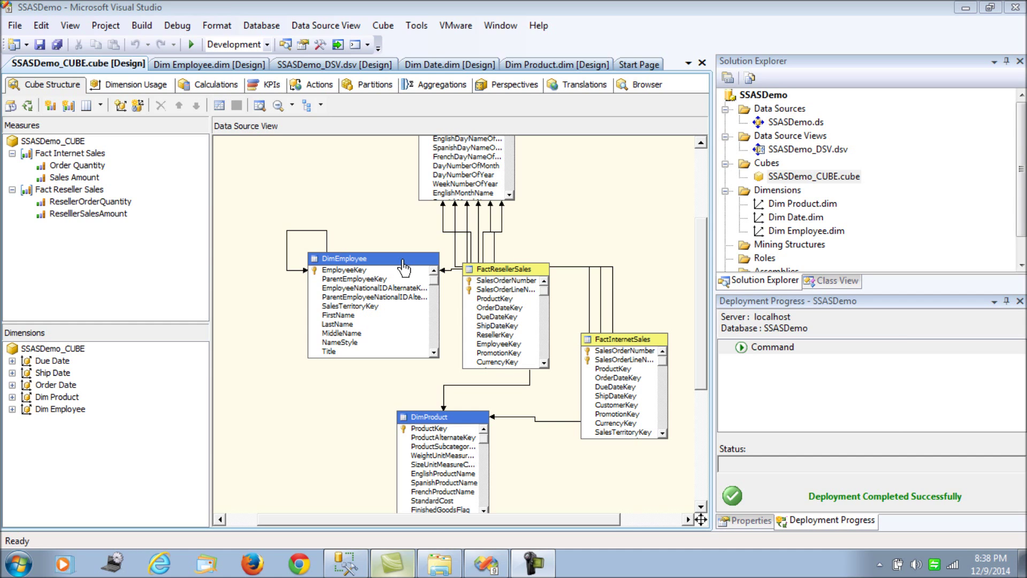
{"action": "mouse_move", "coordinate": [555, 108]}
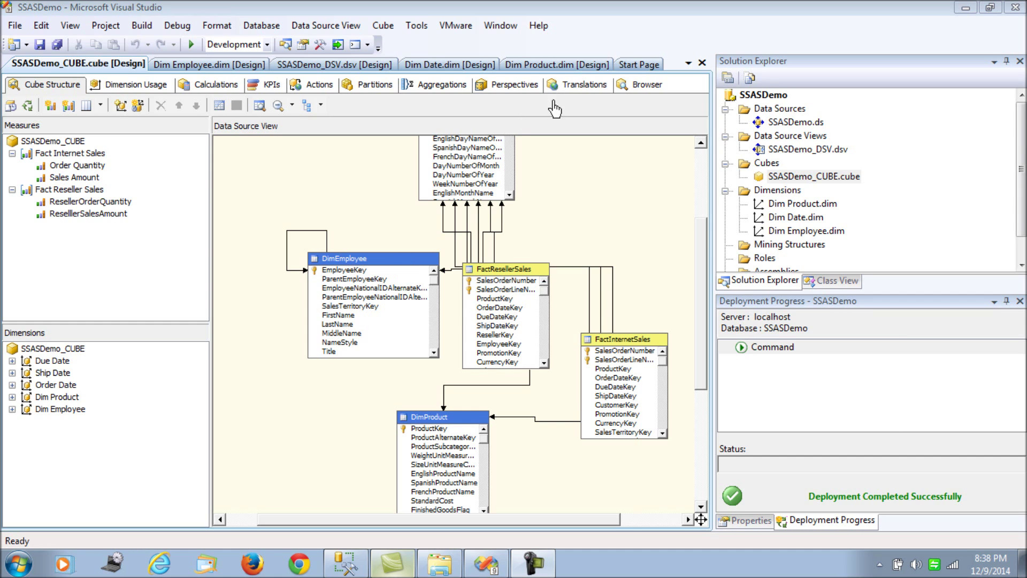
- In the cube browser, show Sales Amount by SizeByColor and expand Black into sizes
{"action": "left_click", "coordinate": [646, 85]}
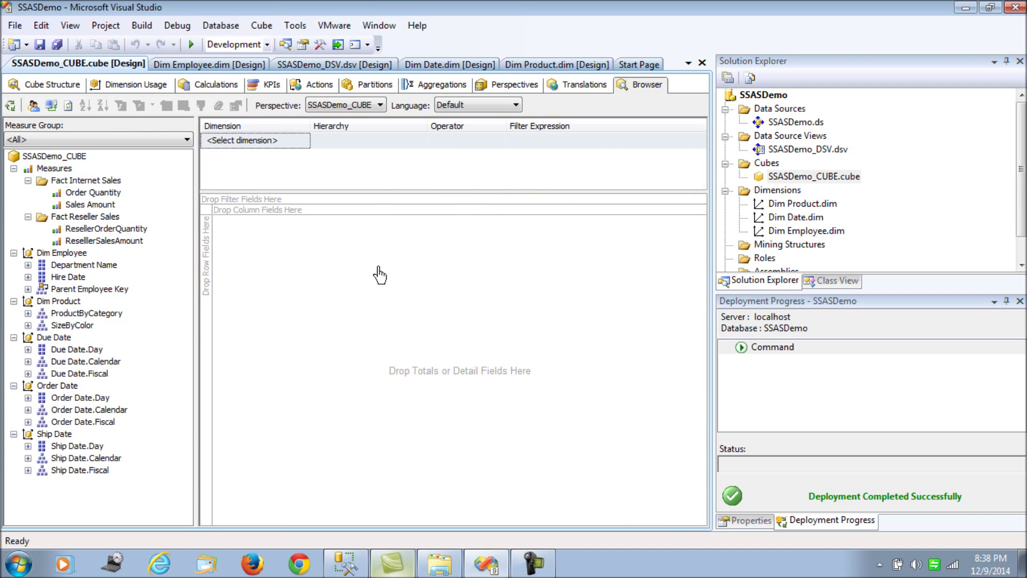
{"action": "mouse_move", "coordinate": [357, 311]}
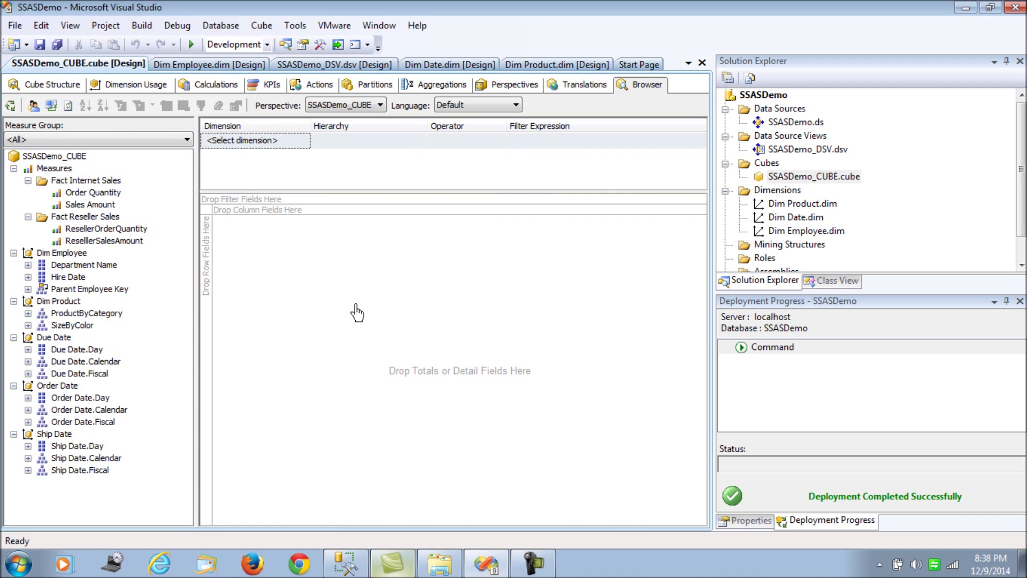
{"action": "mouse_move", "coordinate": [347, 310]}
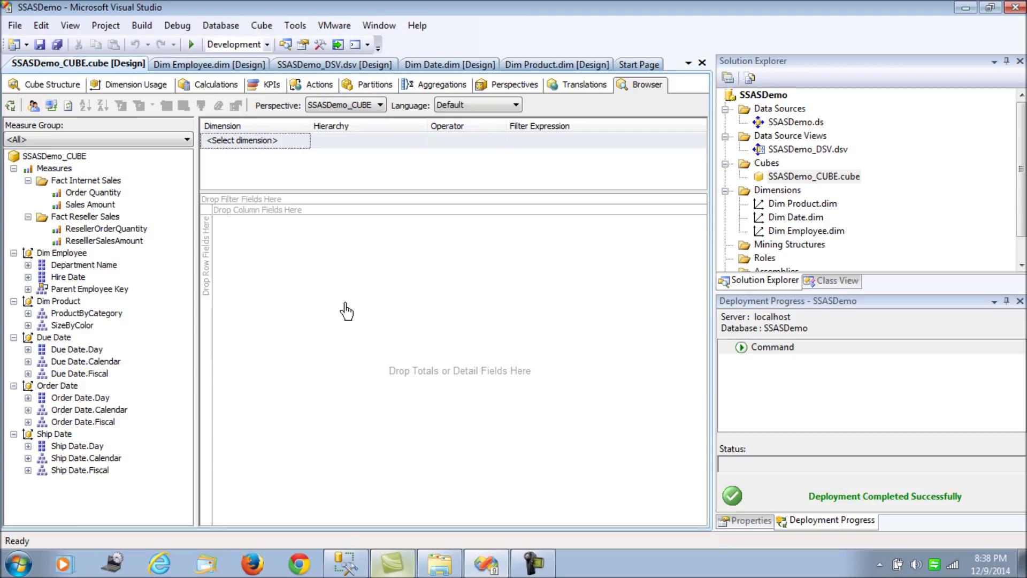
{"action": "left_click_drag", "start_coordinate": [87, 204], "coordinate": [249, 220]}
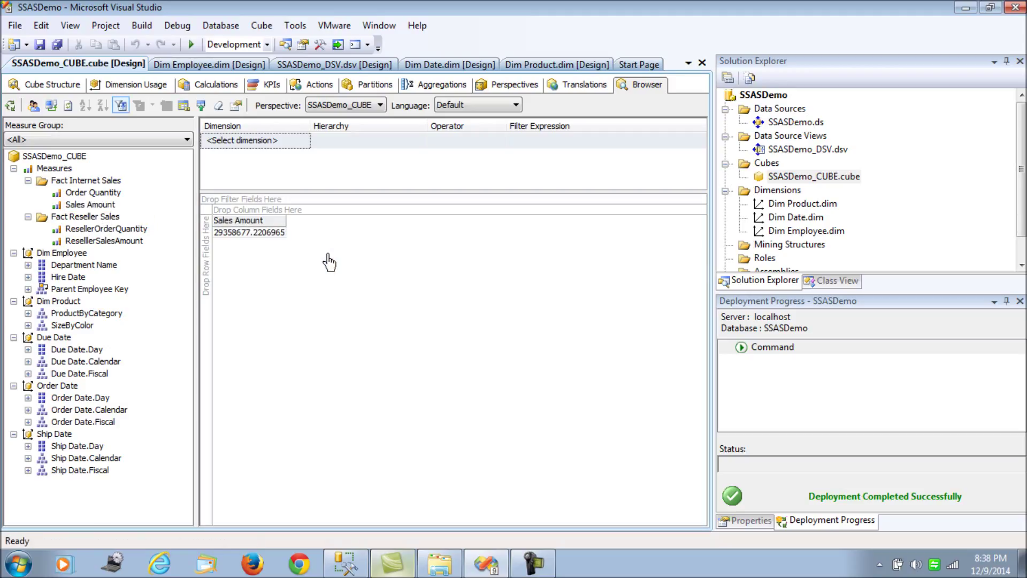
{"action": "mouse_move", "coordinate": [149, 402]}
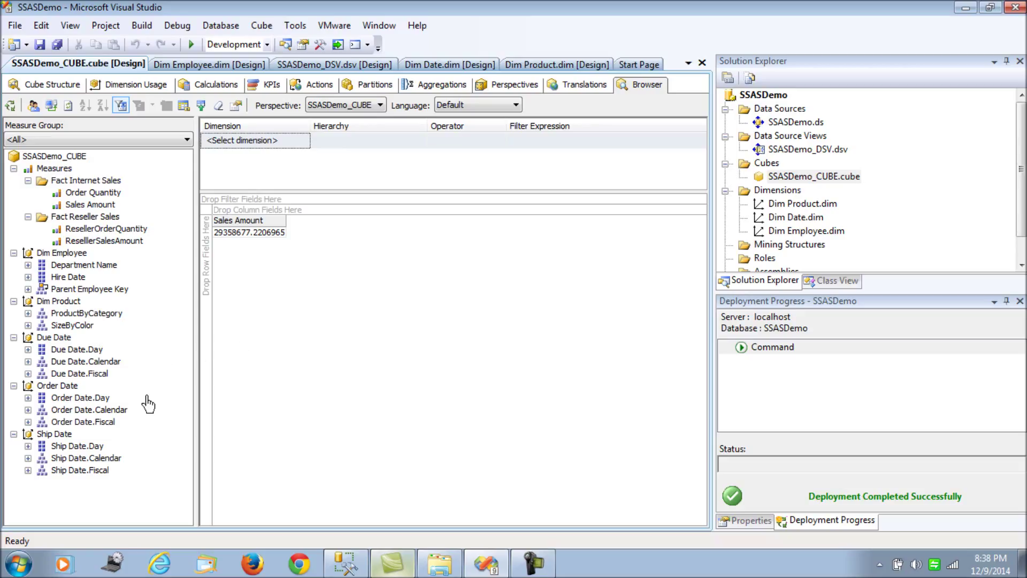
{"action": "left_click", "coordinate": [72, 325]}
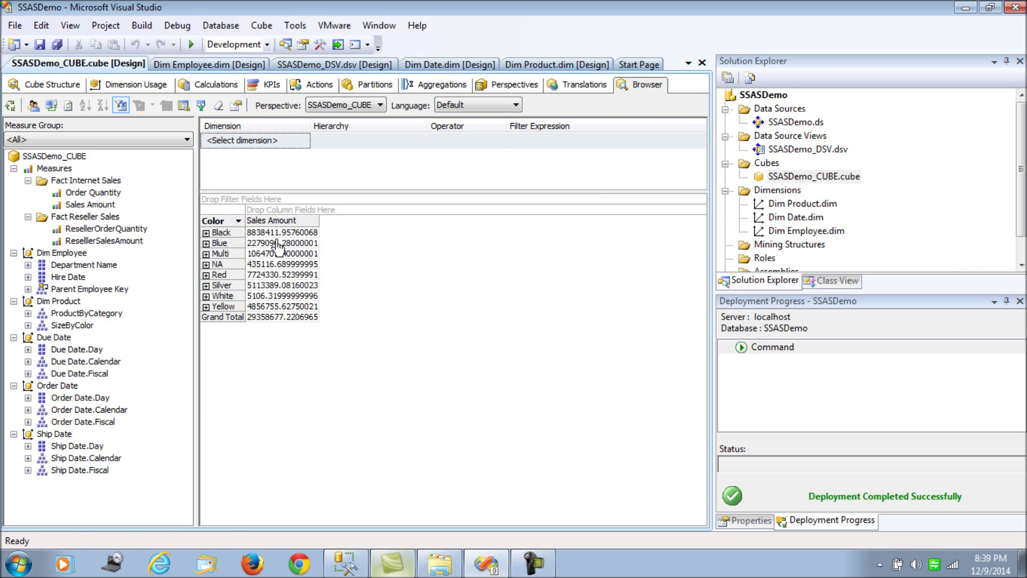
{"action": "mouse_move", "coordinate": [438, 286]}
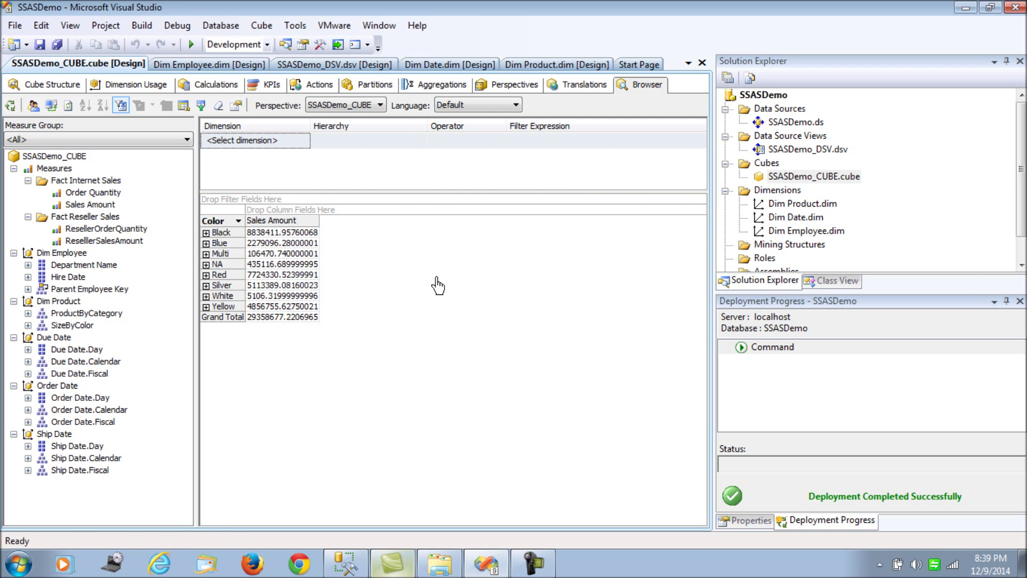
{"action": "mouse_move", "coordinate": [221, 254]}
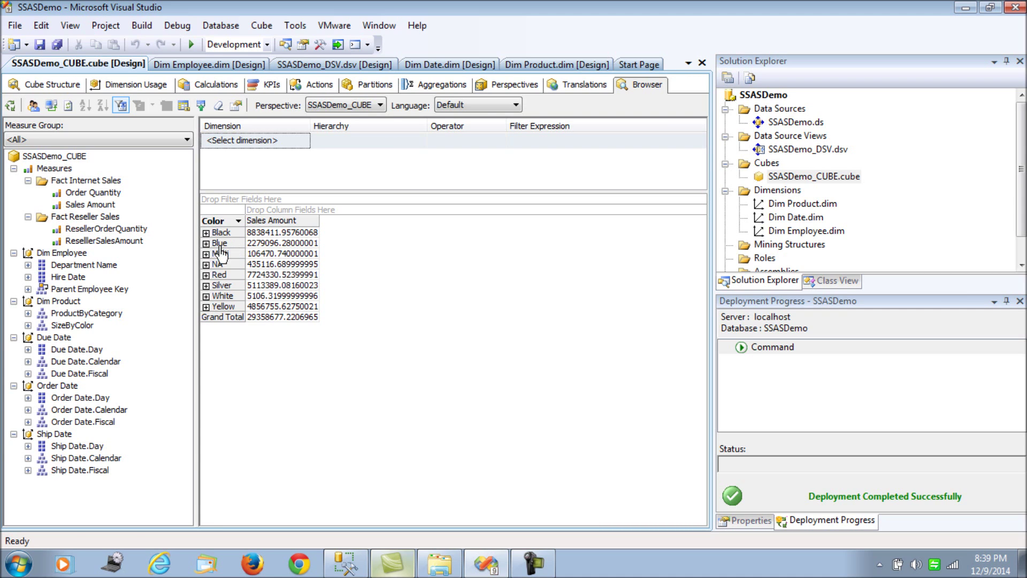
{"action": "left_click", "coordinate": [206, 231]}
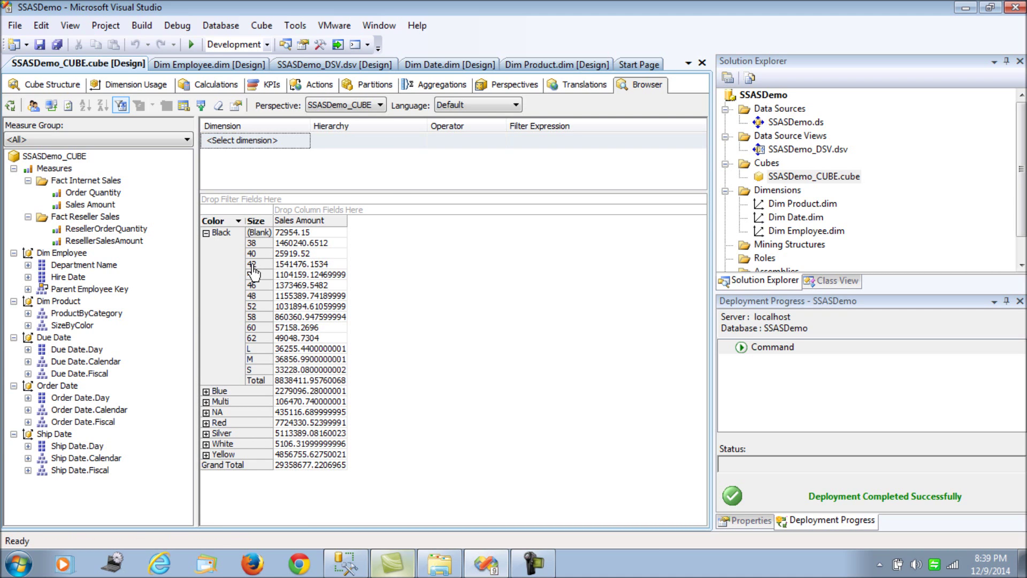
{"action": "mouse_move", "coordinate": [423, 311]}
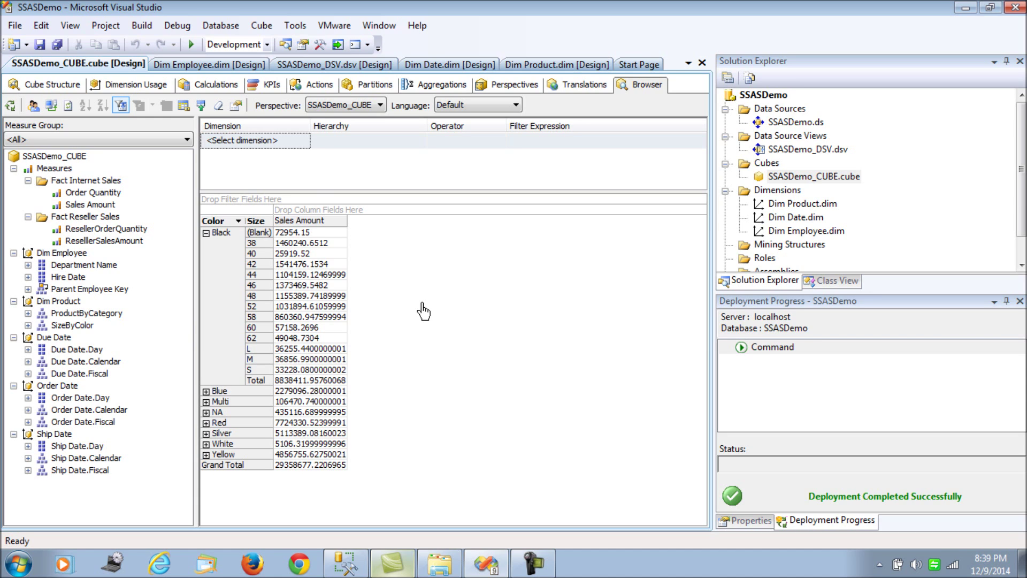
- Start a filter on the Dim Product dimension using the SizeByColor hierarchy
{"action": "left_click", "coordinate": [303, 140]}
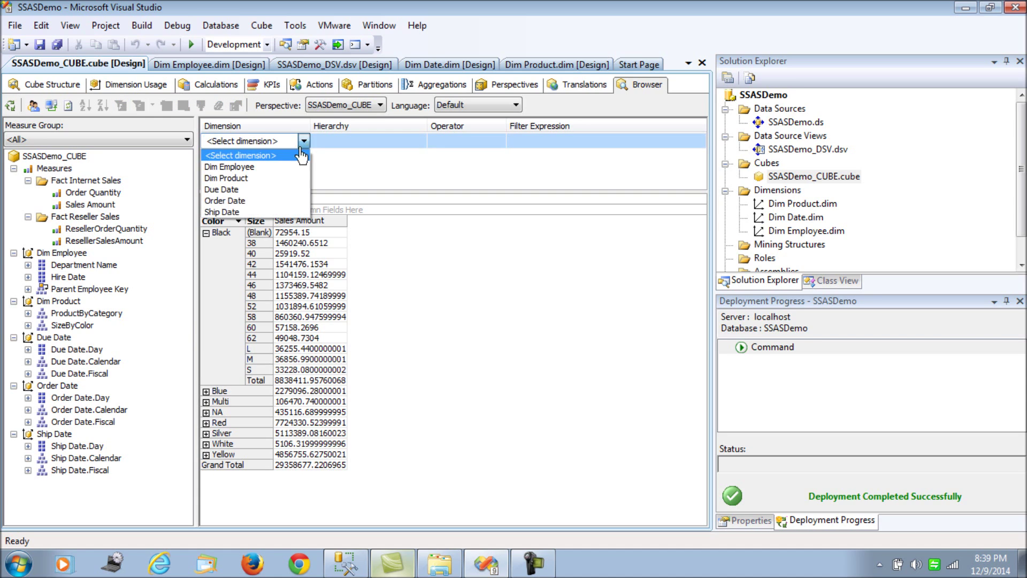
{"action": "mouse_move", "coordinate": [282, 201]}
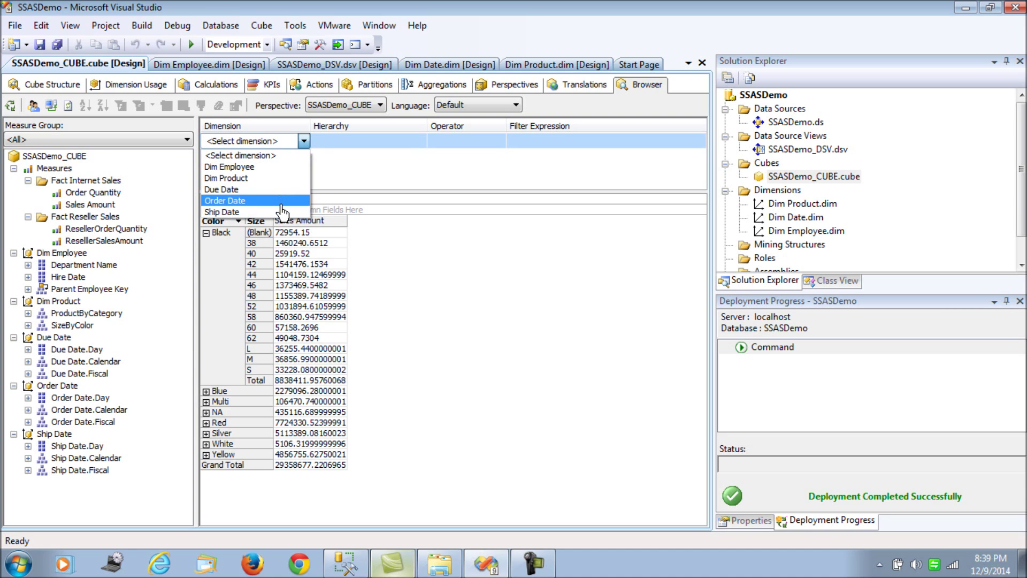
{"action": "mouse_move", "coordinate": [255, 189]}
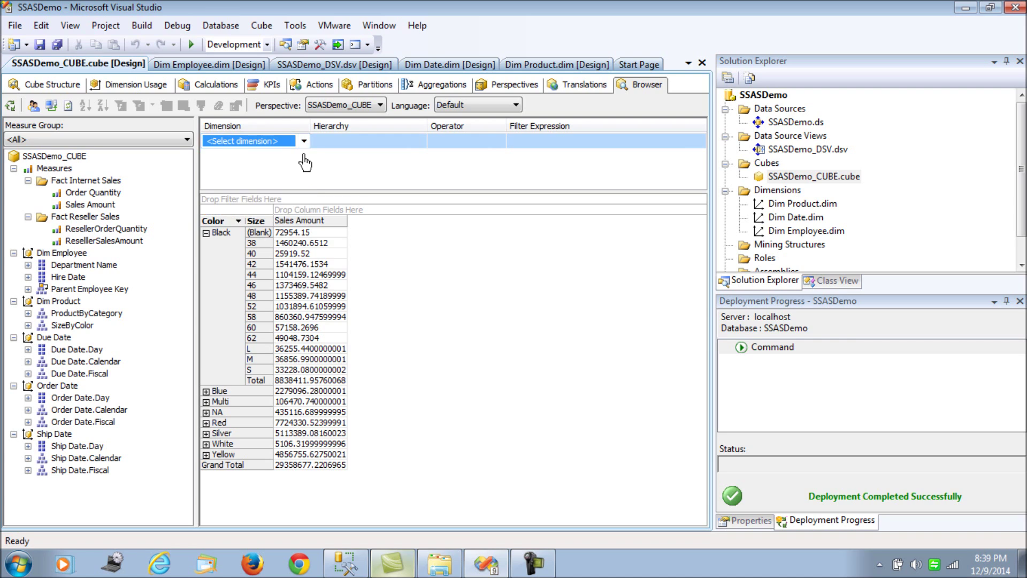
{"action": "left_click", "coordinate": [302, 140]}
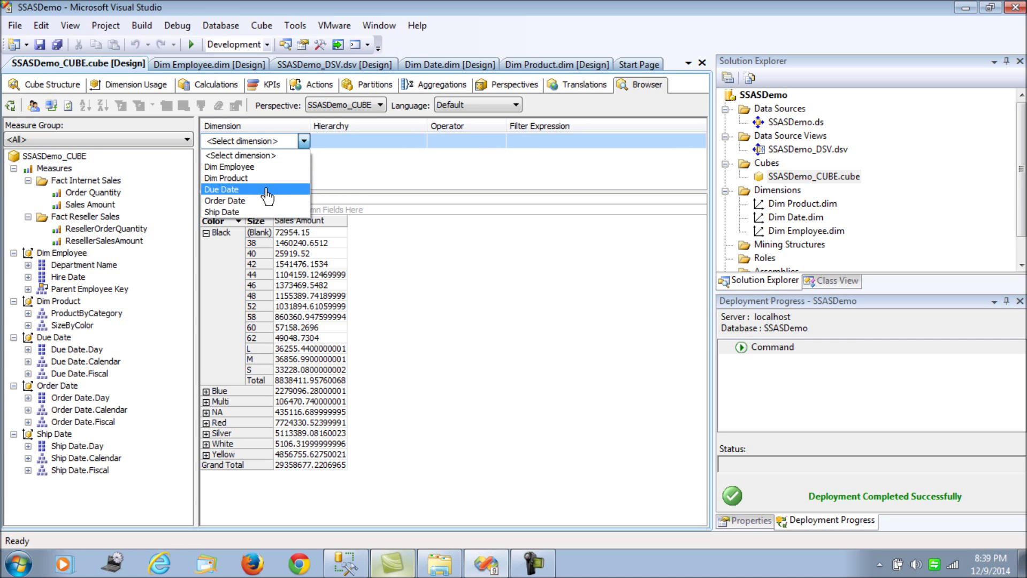
{"action": "left_click", "coordinate": [226, 178]}
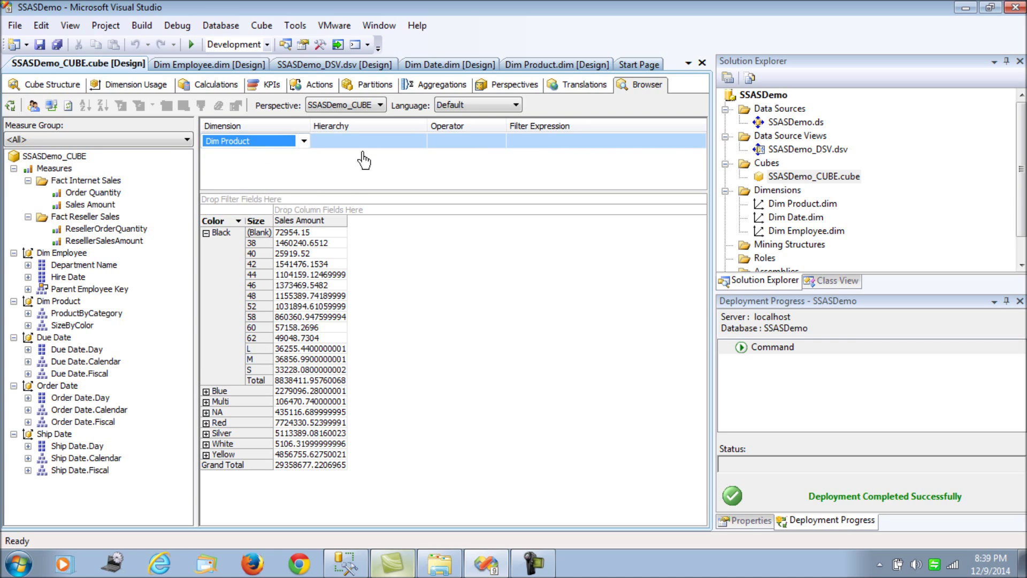
{"action": "left_click", "coordinate": [421, 140]}
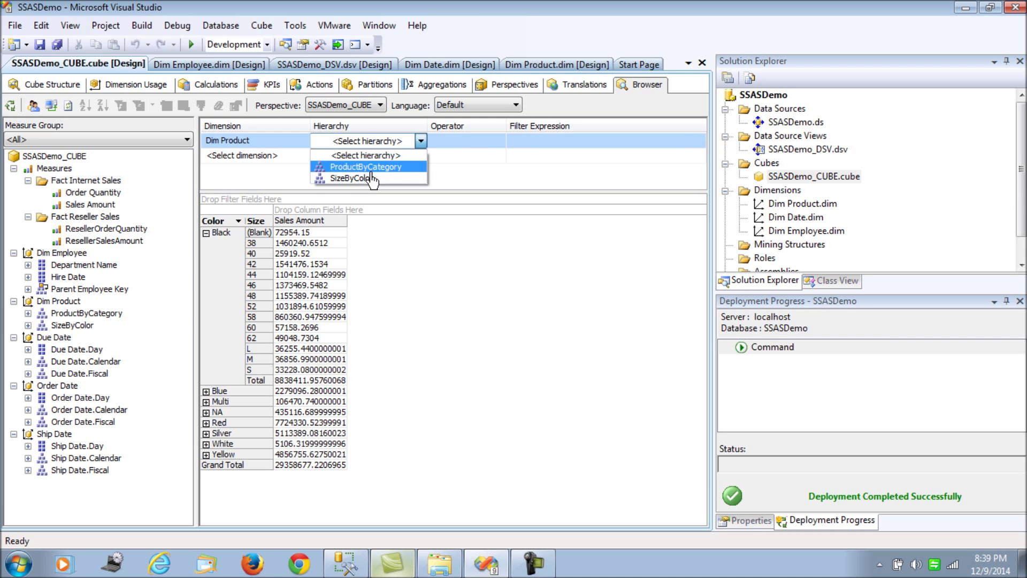
{"action": "left_click", "coordinate": [365, 178]}
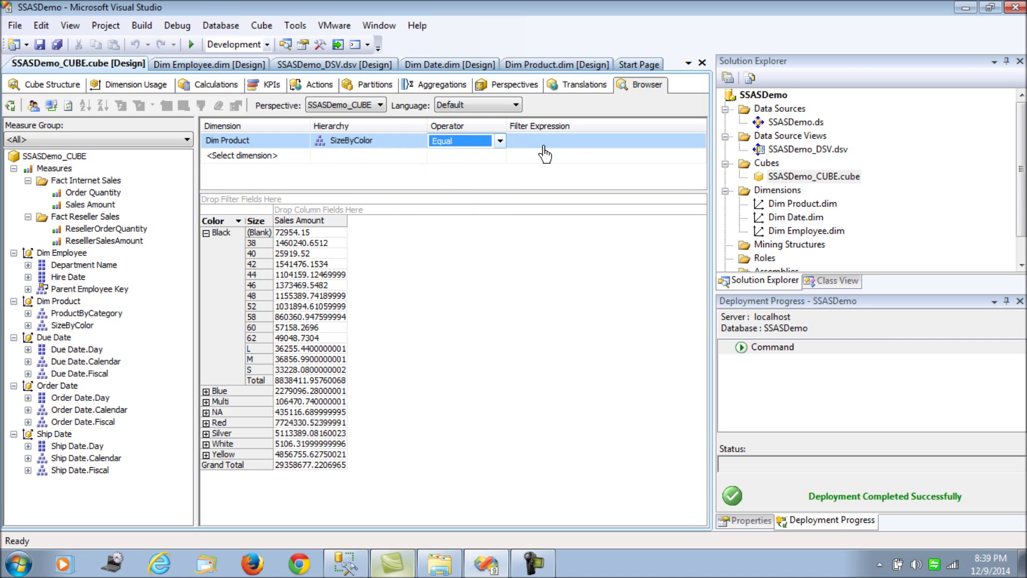
- Filter to Blue sizes 44, 46, 50 and 54, then expand Blue
{"action": "left_click", "coordinate": [698, 140]}
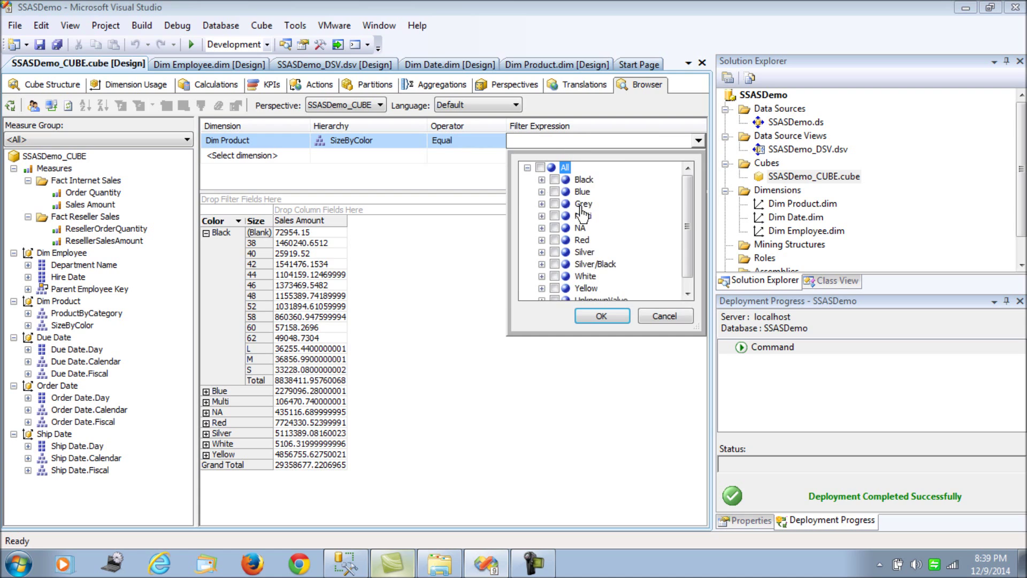
{"action": "left_click", "coordinate": [541, 179]}
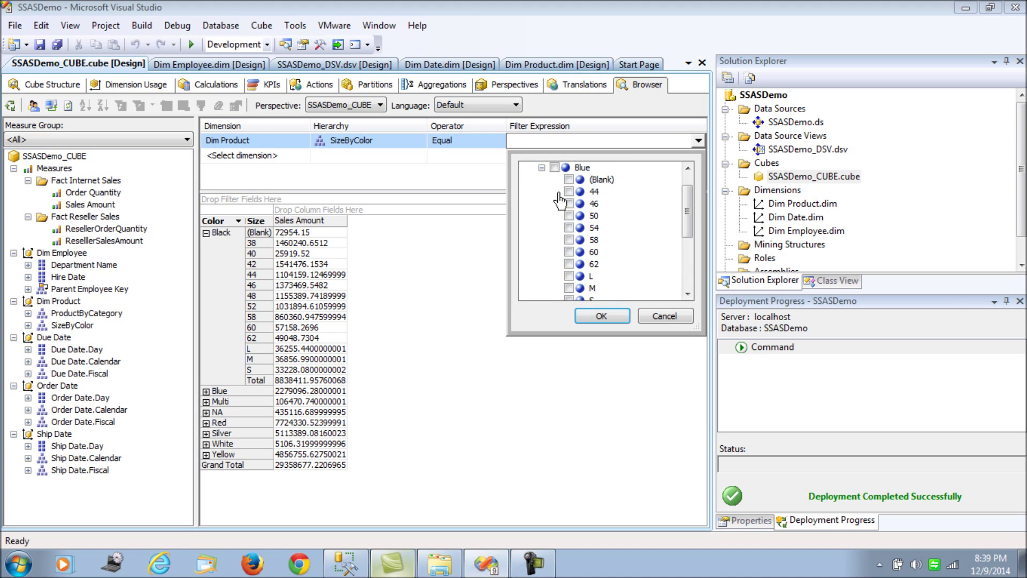
{"action": "left_click", "coordinate": [569, 203]}
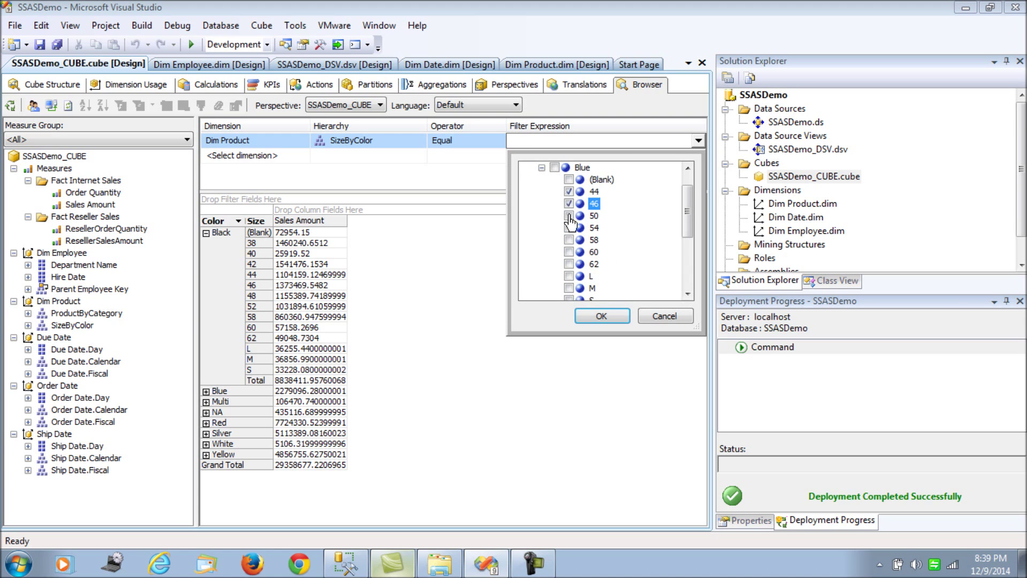
{"action": "left_click", "coordinate": [601, 315]}
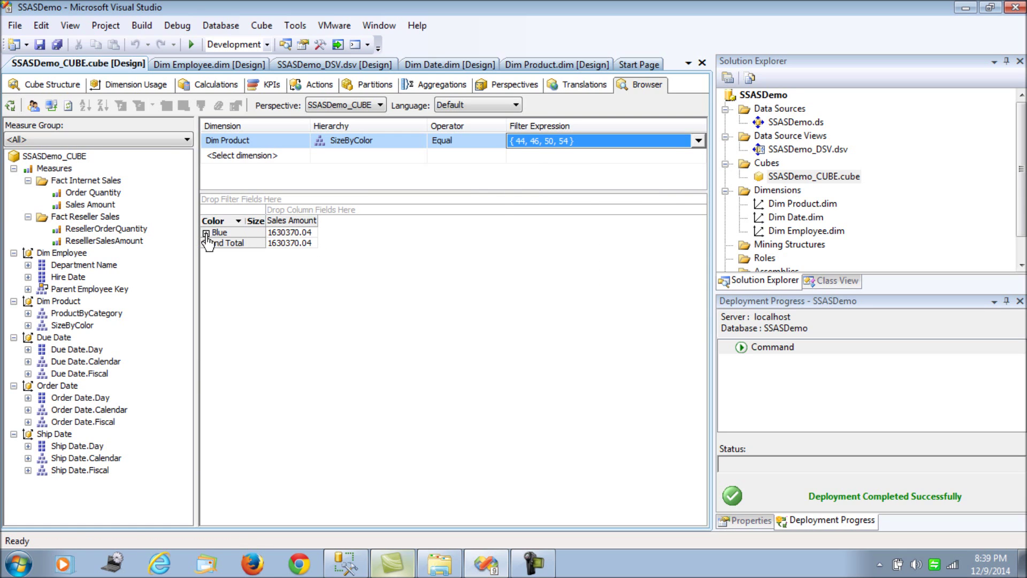
{"action": "left_click", "coordinate": [206, 232]}
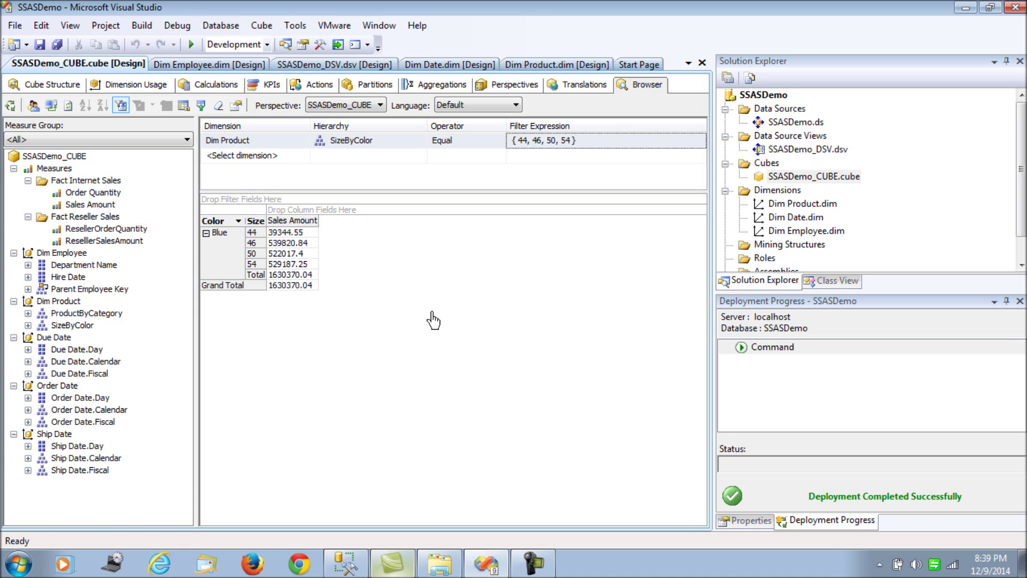
- Remove the size filter, check Dimension Usage, and return to the unfiltered 29358677.2206965 total
{"action": "right_click", "coordinate": [435, 319]}
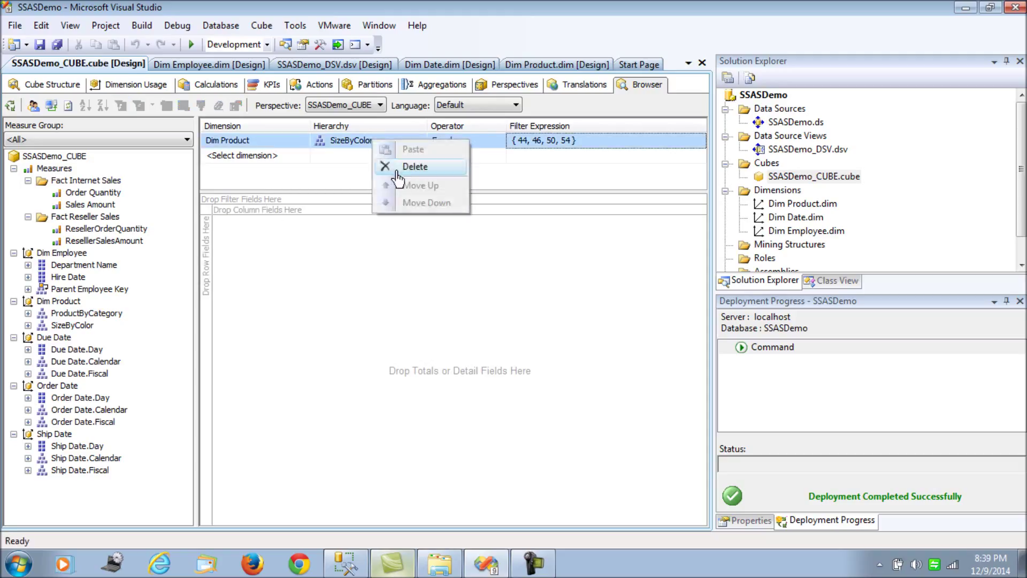
{"action": "left_click", "coordinate": [414, 166]}
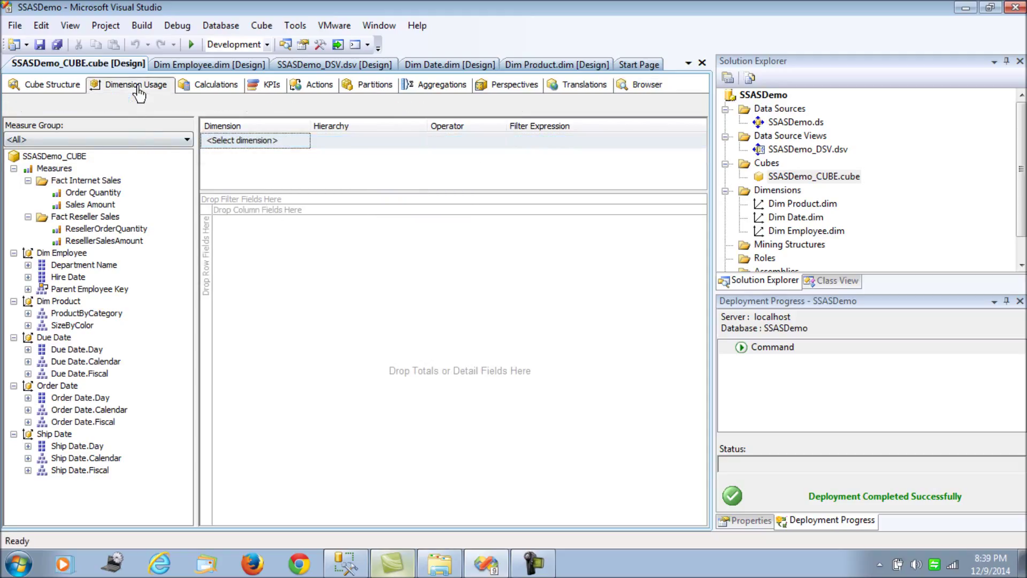
{"action": "left_click", "coordinate": [136, 84]}
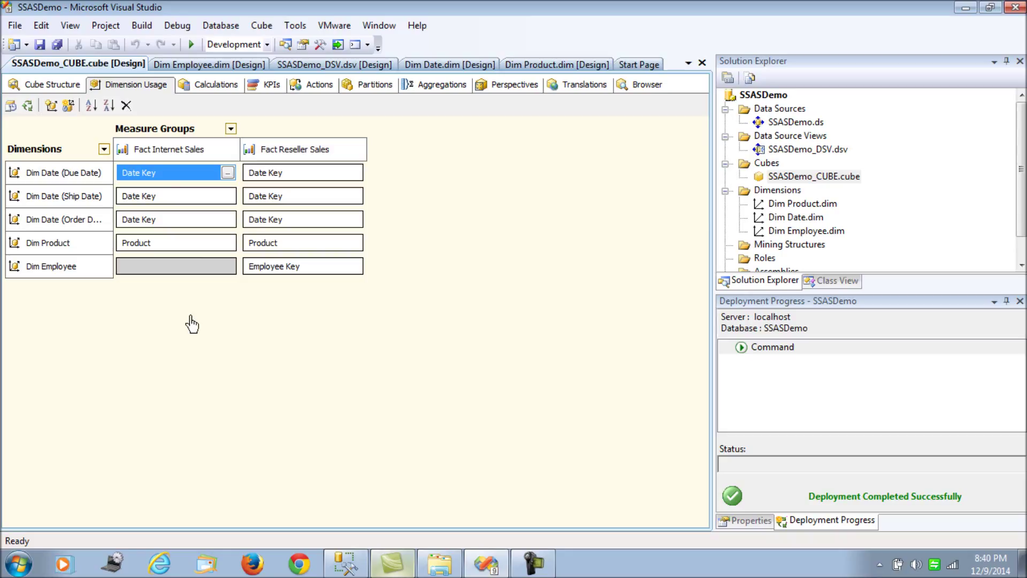
{"action": "mouse_move", "coordinate": [592, 210]}
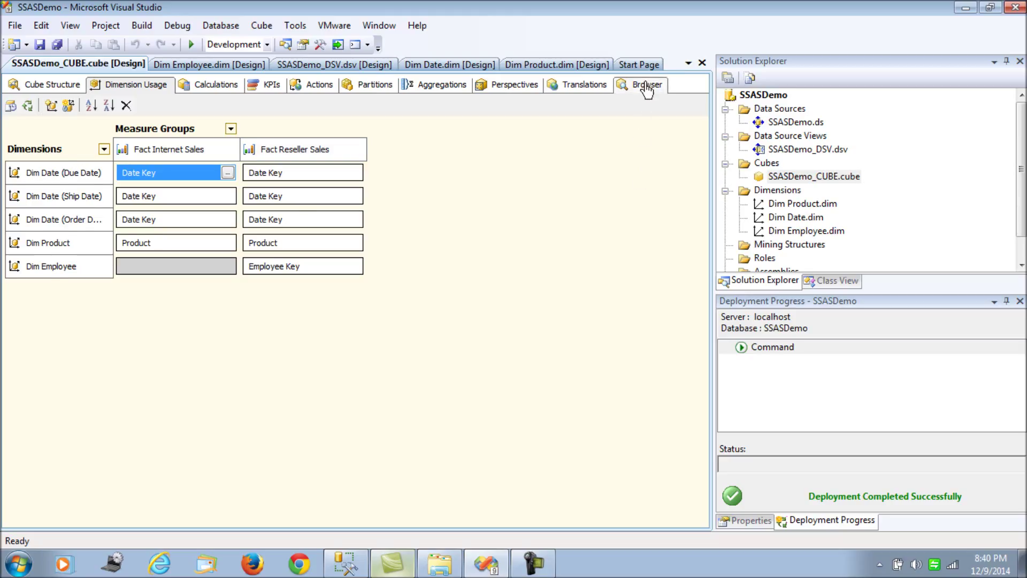
{"action": "left_click", "coordinate": [645, 85]}
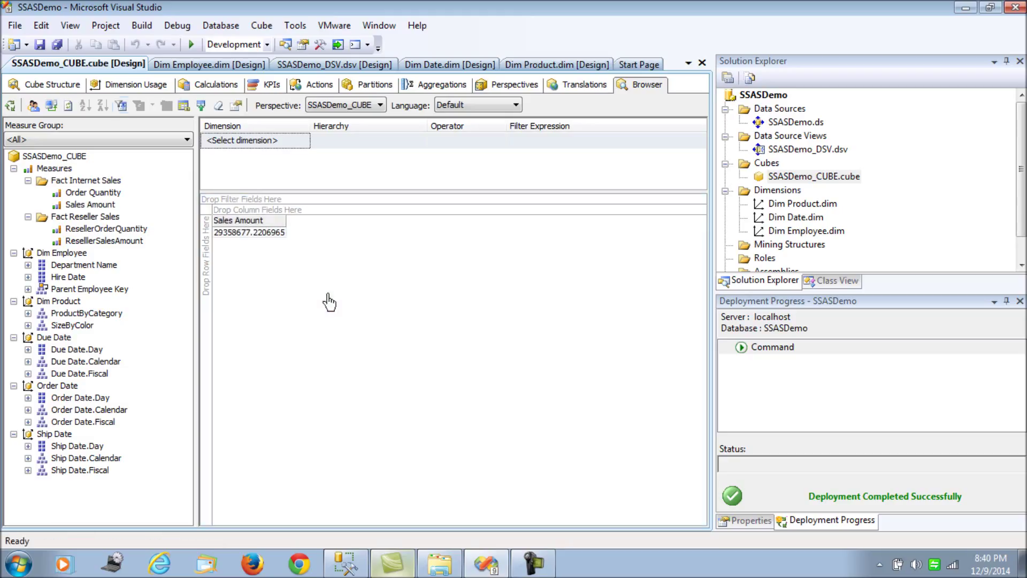
- Break Sales Amount down by CEO, expanding Ken J Sánchez and Brian S Welcker
{"action": "left_click", "coordinate": [90, 288]}
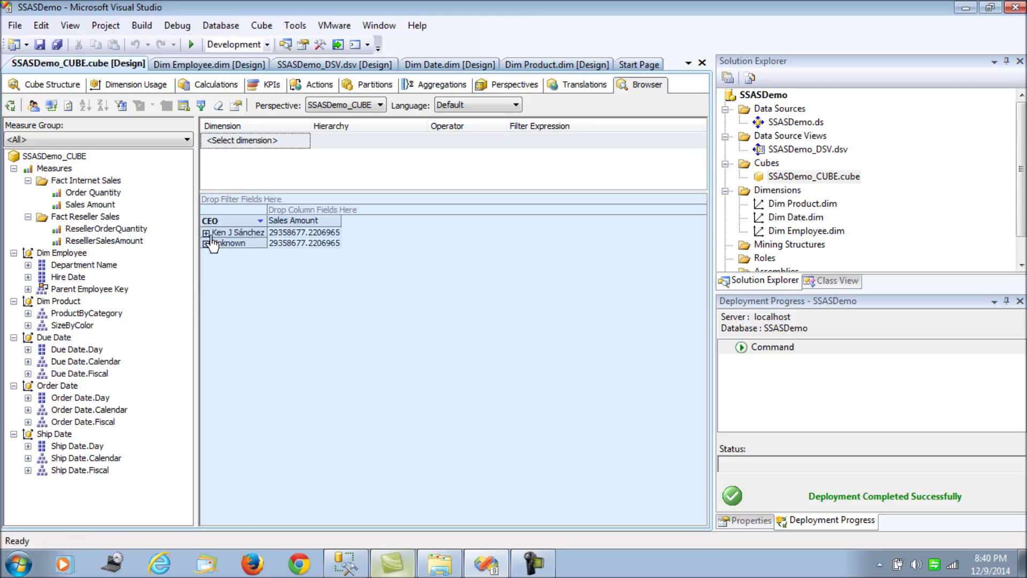
{"action": "left_click", "coordinate": [205, 233]}
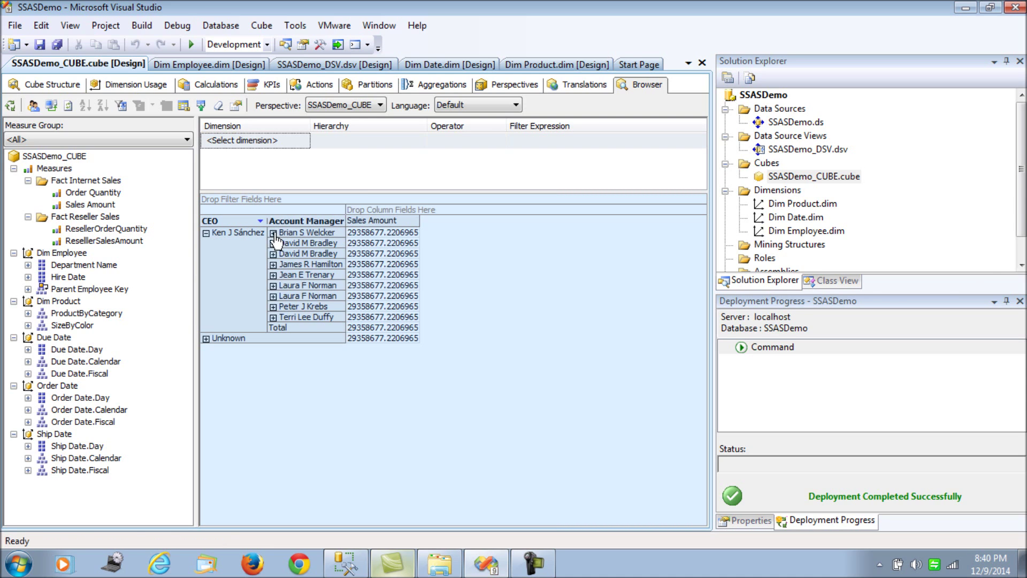
{"action": "left_click", "coordinate": [273, 232]}
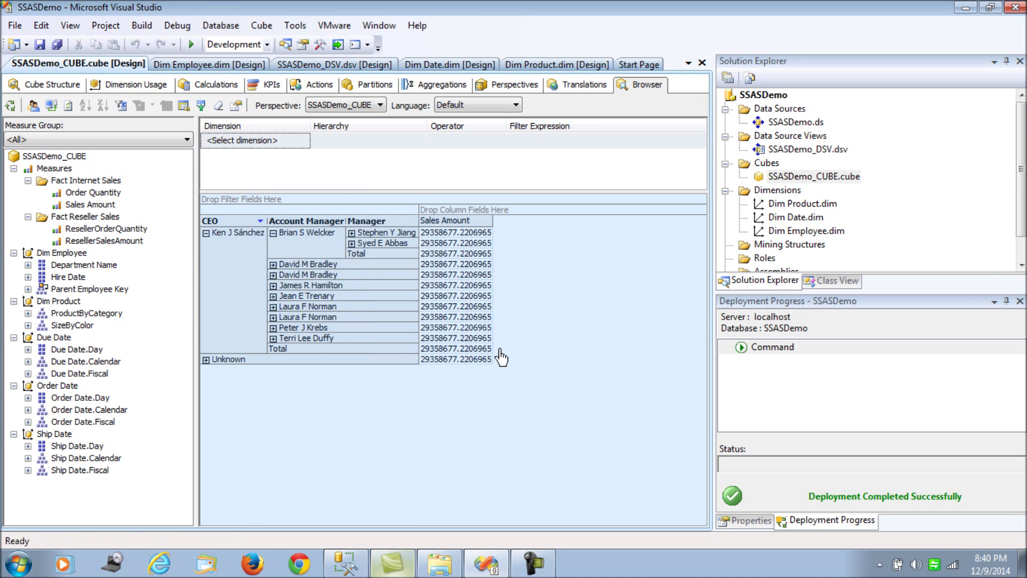
{"action": "mouse_move", "coordinate": [552, 432]}
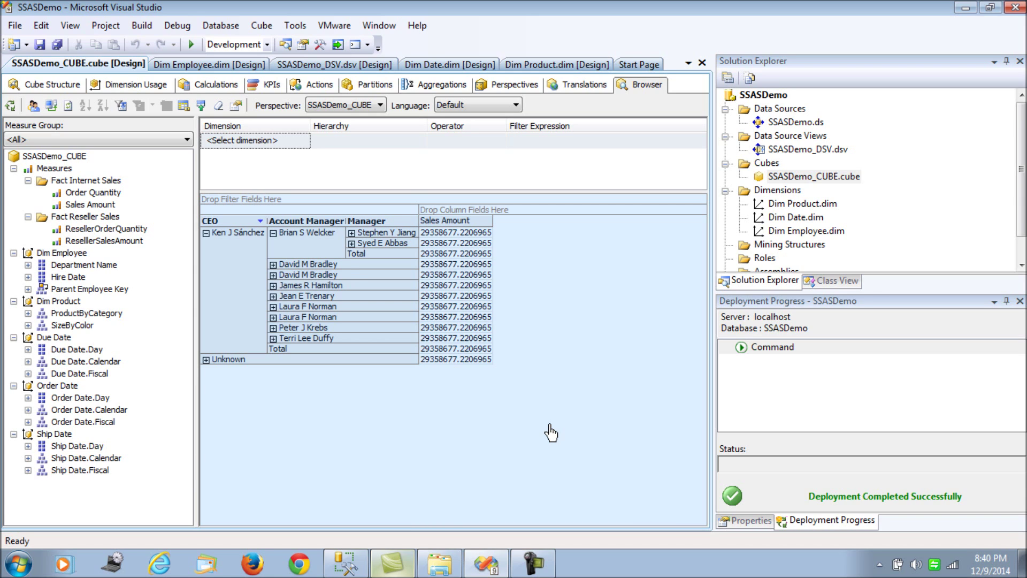
{"action": "mouse_move", "coordinate": [354, 237]}
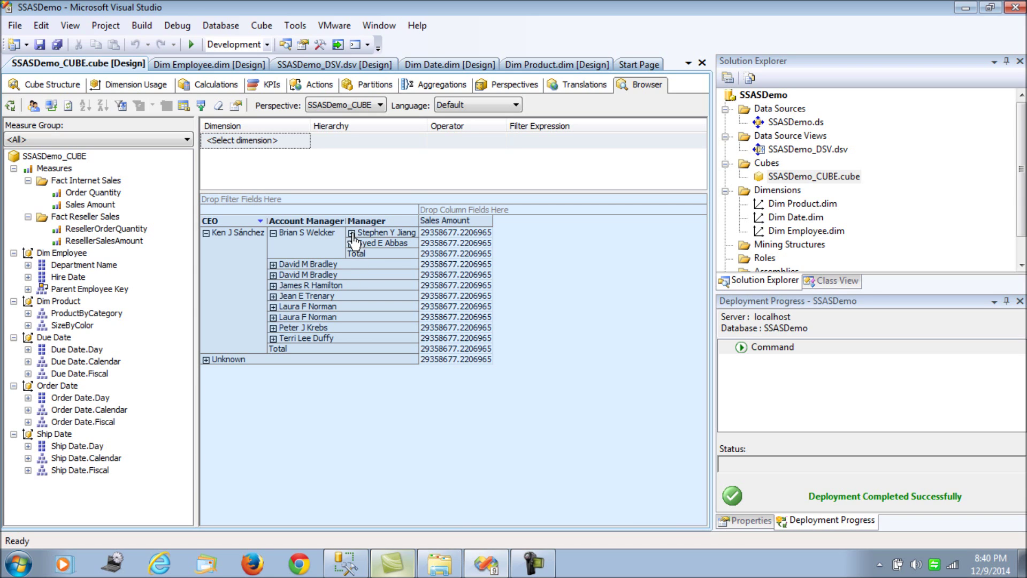
- Clear the grid, show Order Quantity per account manager, then clear again
{"action": "left_click", "coordinate": [353, 233]}
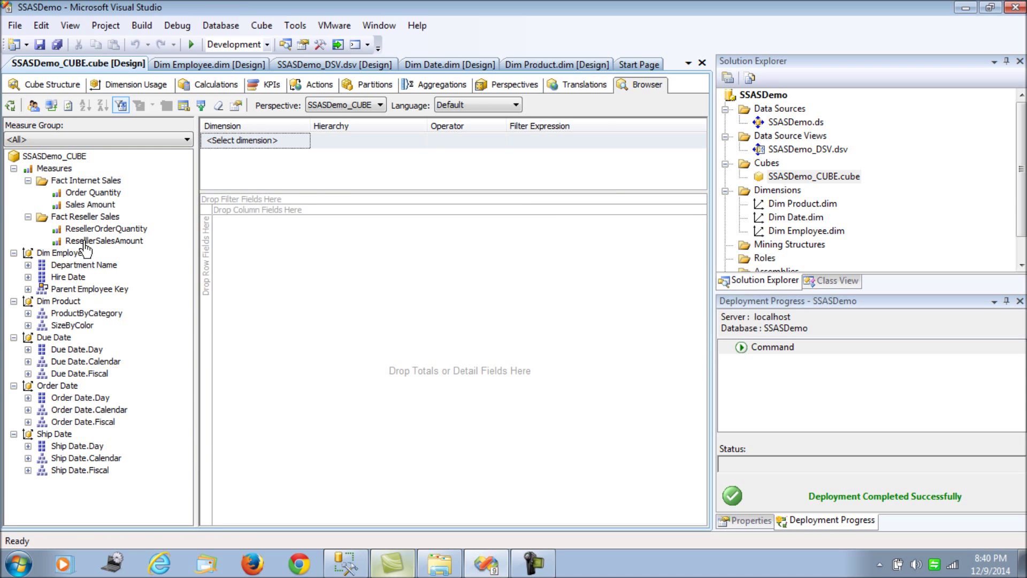
{"action": "left_click_drag", "start_coordinate": [91, 192], "coordinate": [240, 220]}
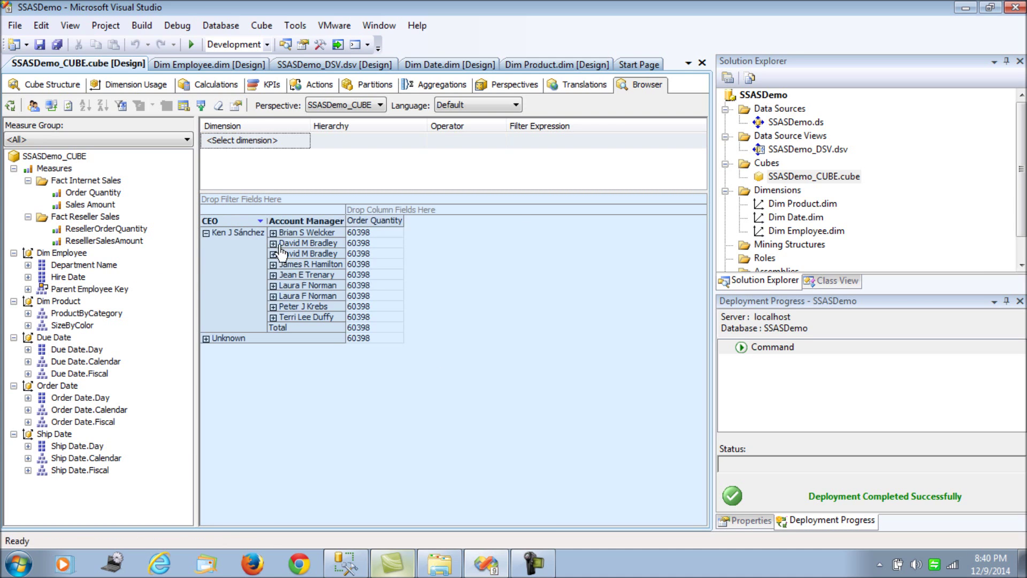
{"action": "left_click", "coordinate": [264, 232]}
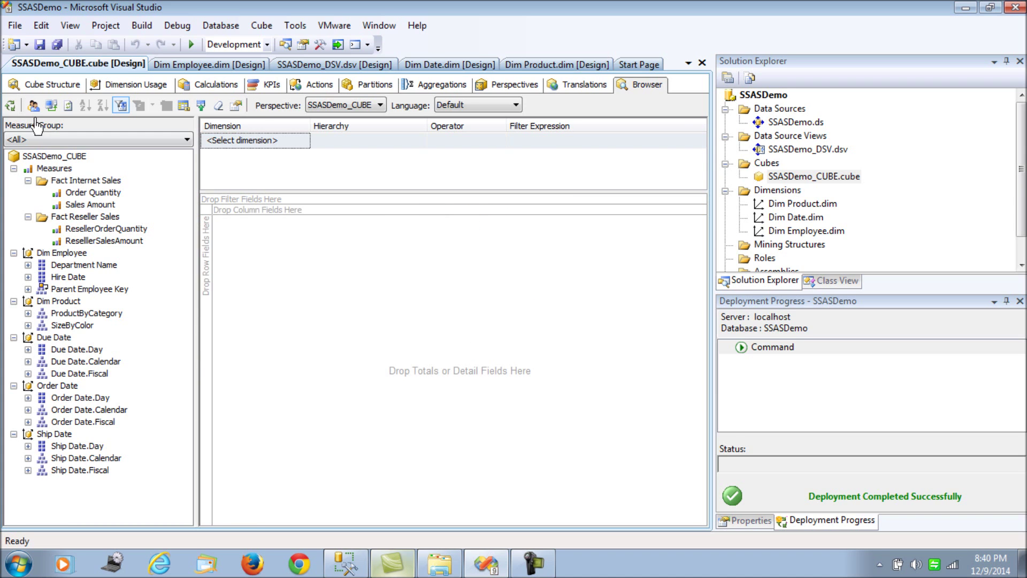
- Process SSASDemo_CUBE from Cube Structure, deploying first and running full processing
{"action": "left_click", "coordinate": [52, 84]}
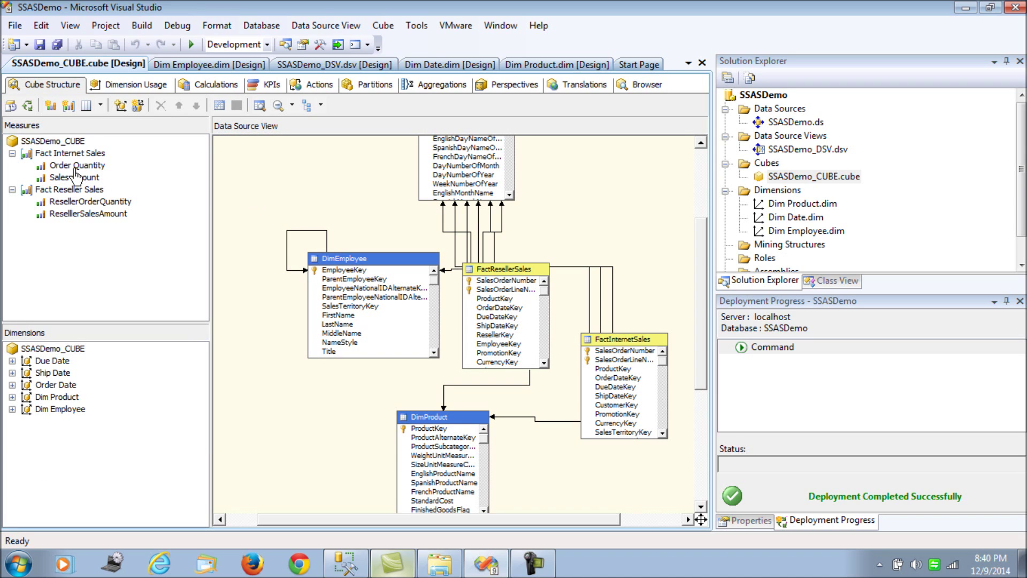
{"action": "left_click", "coordinate": [71, 154]}
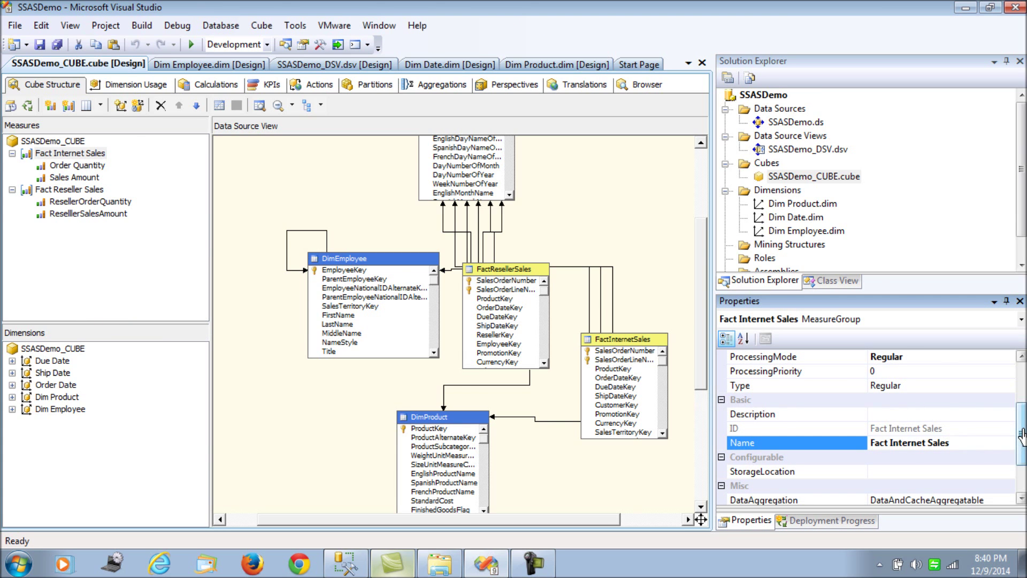
{"action": "scroll", "scroll_direction": "up", "scroll_amount": 3}
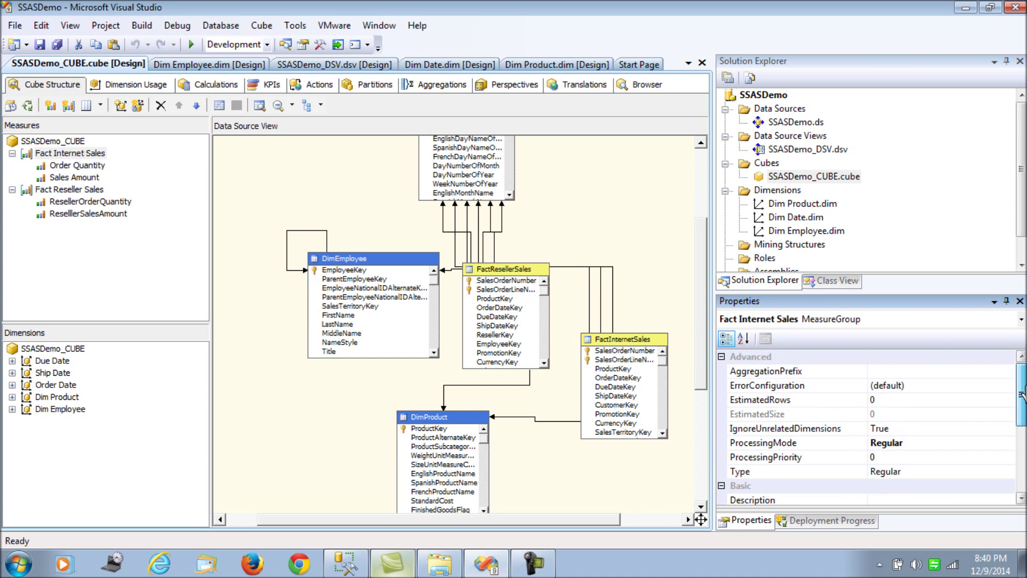
{"action": "right_click", "coordinate": [70, 154]}
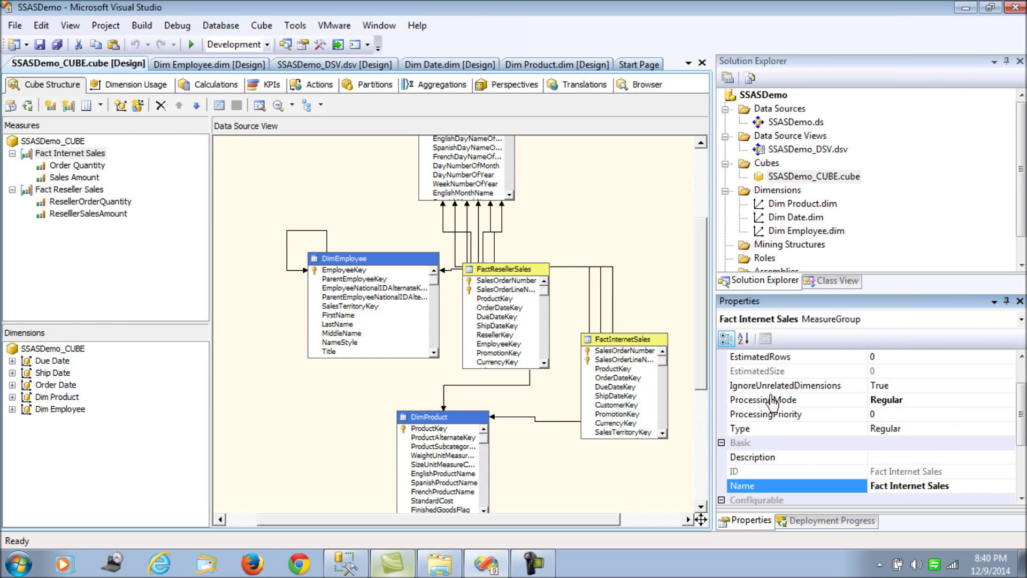
{"action": "mouse_move", "coordinate": [910, 399]}
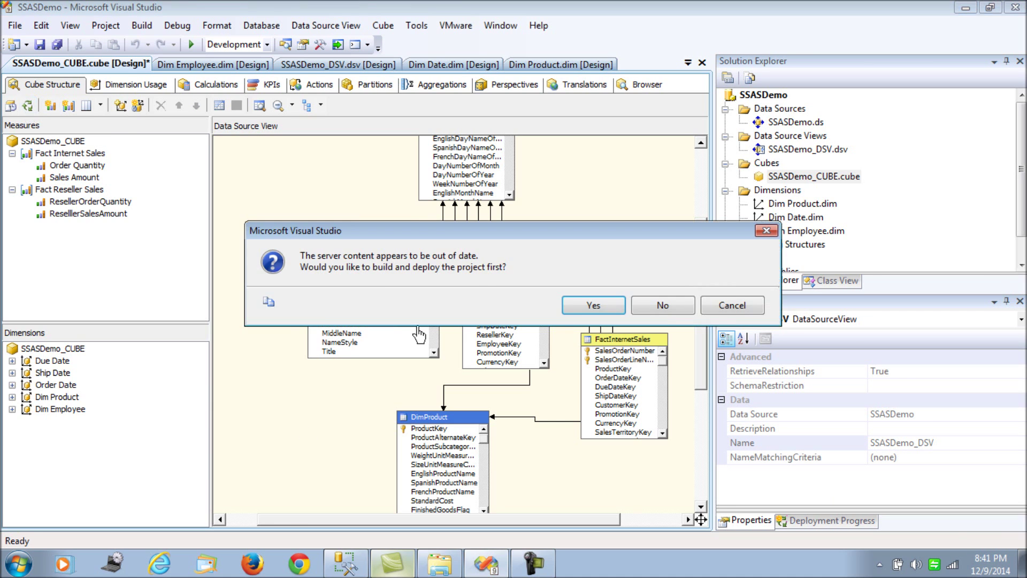
{"action": "left_click", "coordinate": [592, 304]}
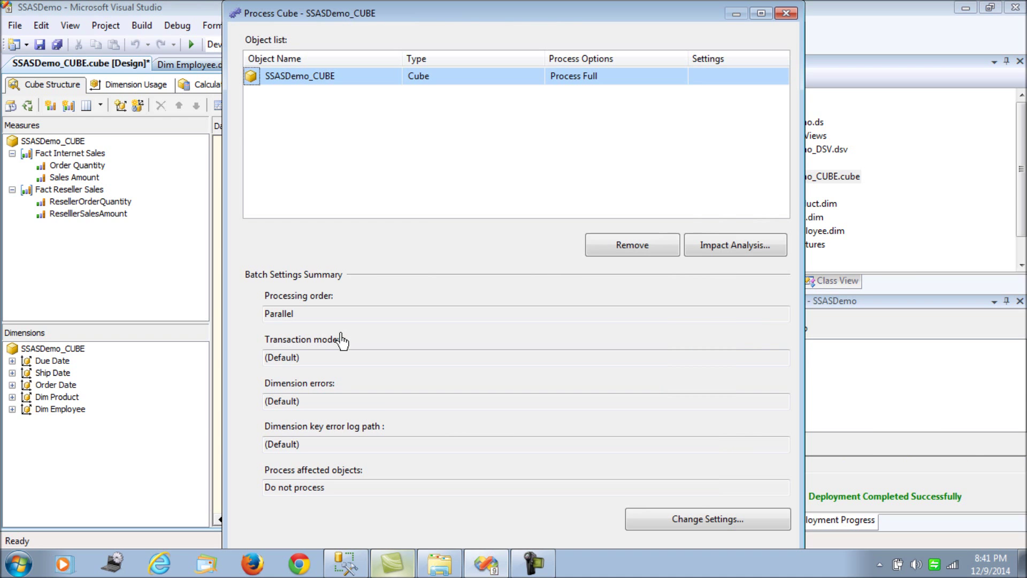
{"action": "mouse_move", "coordinate": [495, 25]}
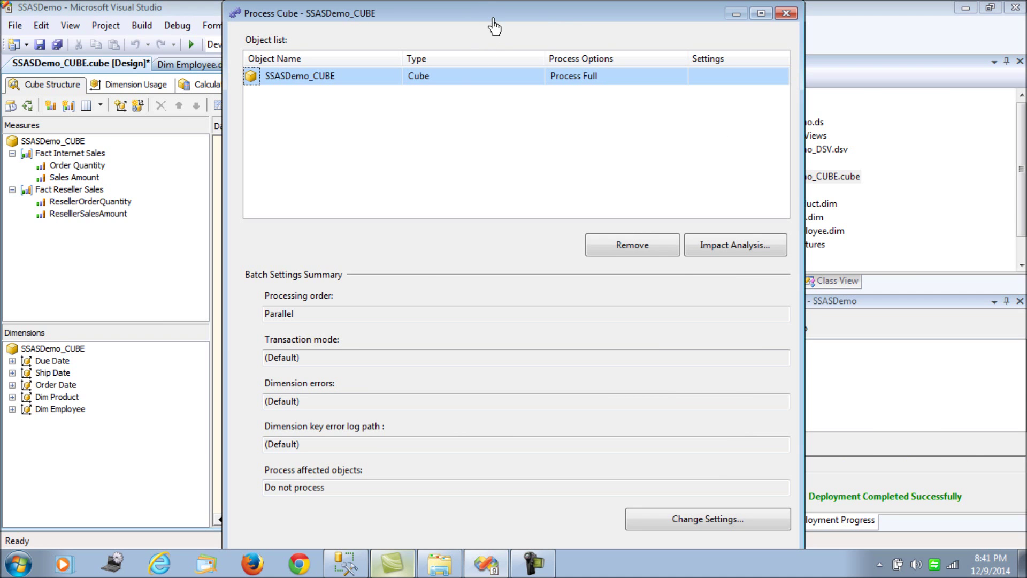
{"action": "left_click", "coordinate": [894, 522]}
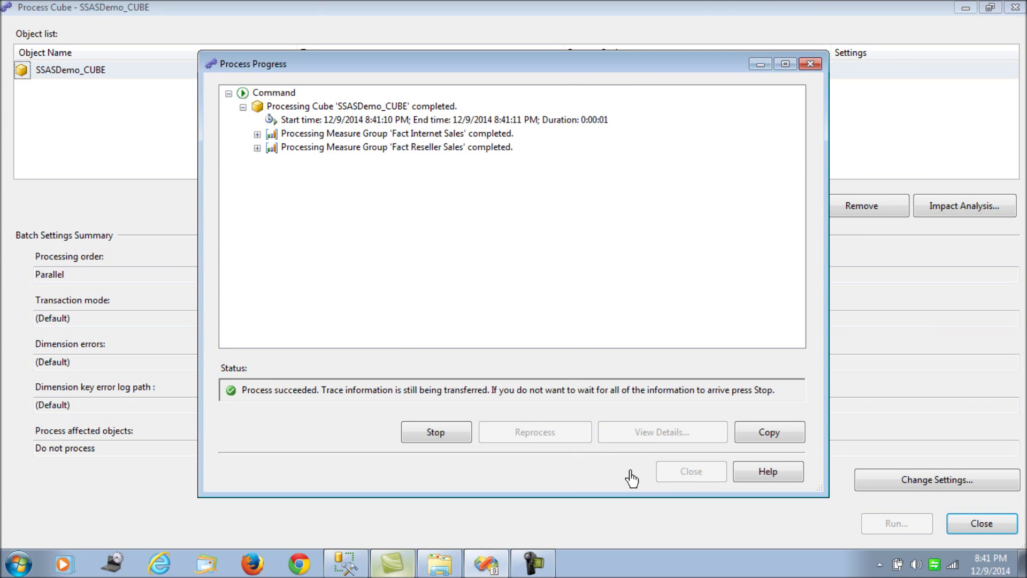
{"action": "left_click", "coordinate": [689, 471]}
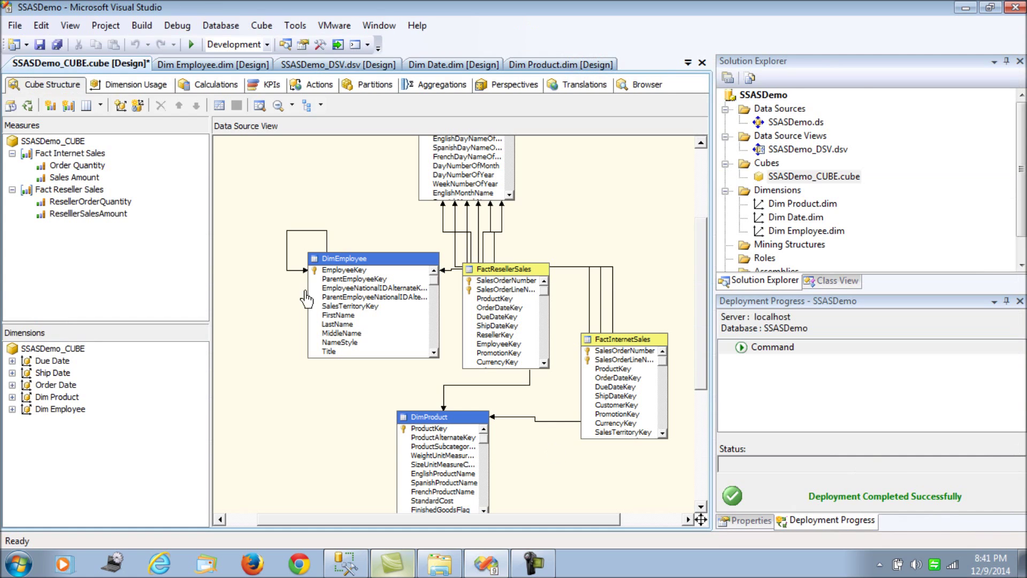
- Reopen the browser on the processed cube and clear the leftover employee results
{"action": "left_click", "coordinate": [645, 84]}
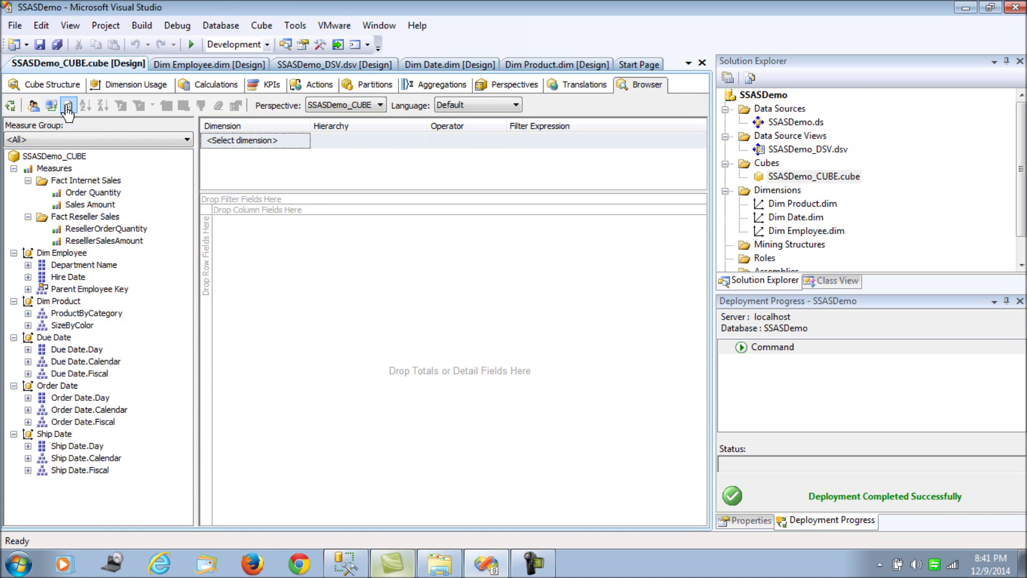
{"action": "mouse_move", "coordinate": [87, 204]}
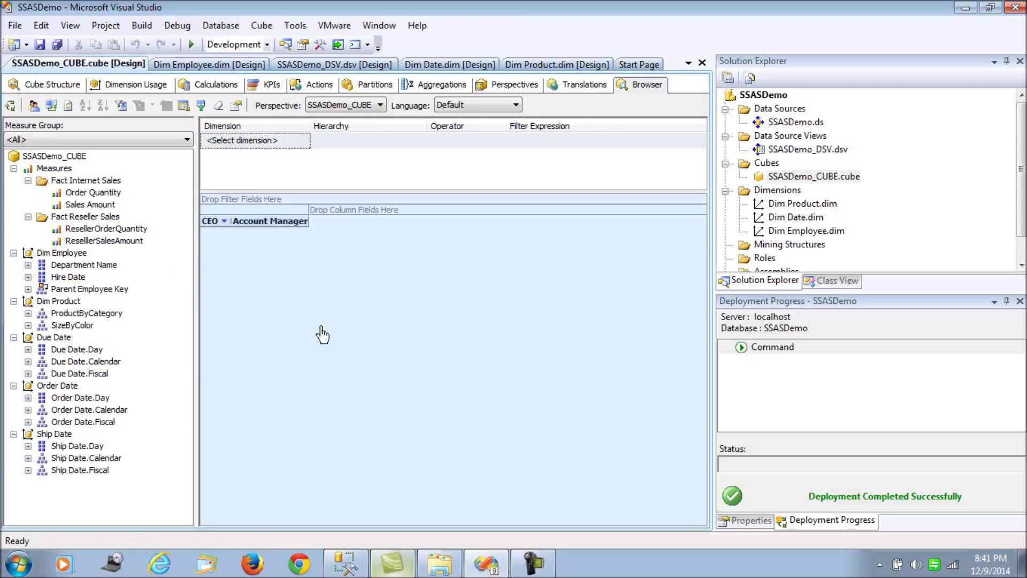
{"action": "right_click", "coordinate": [321, 331]}
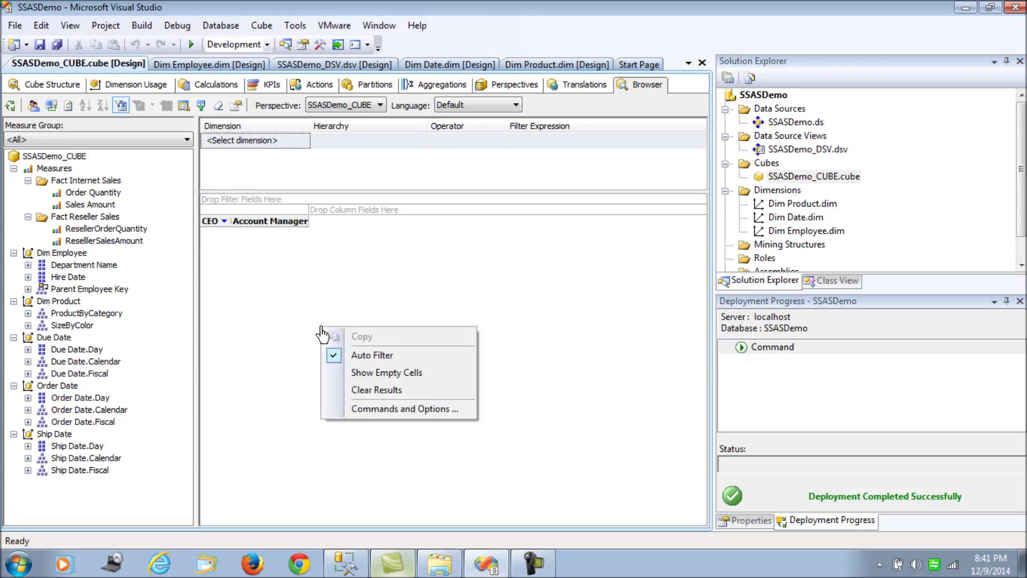
{"action": "mouse_move", "coordinate": [376, 389]}
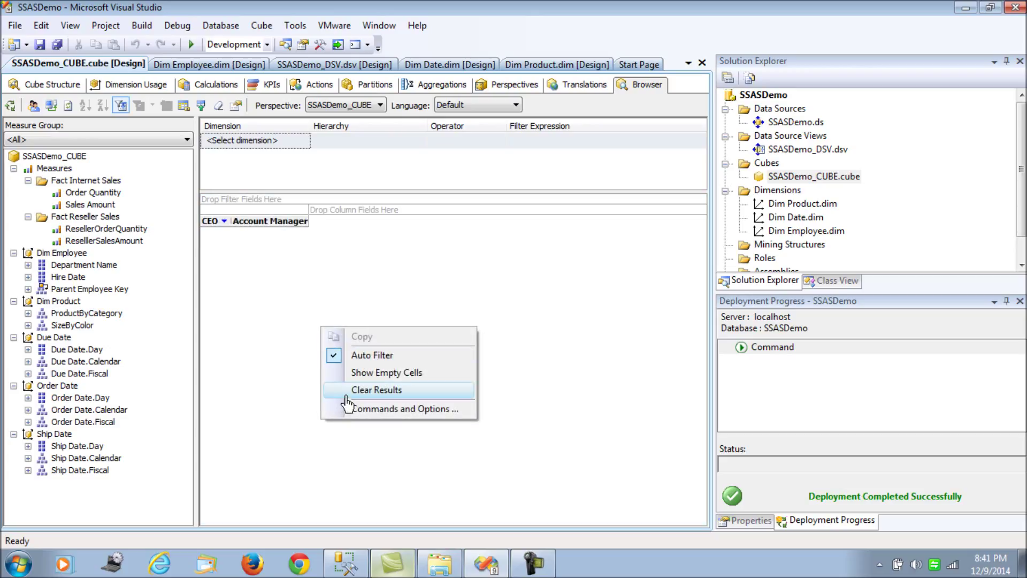
{"action": "left_click", "coordinate": [376, 388]}
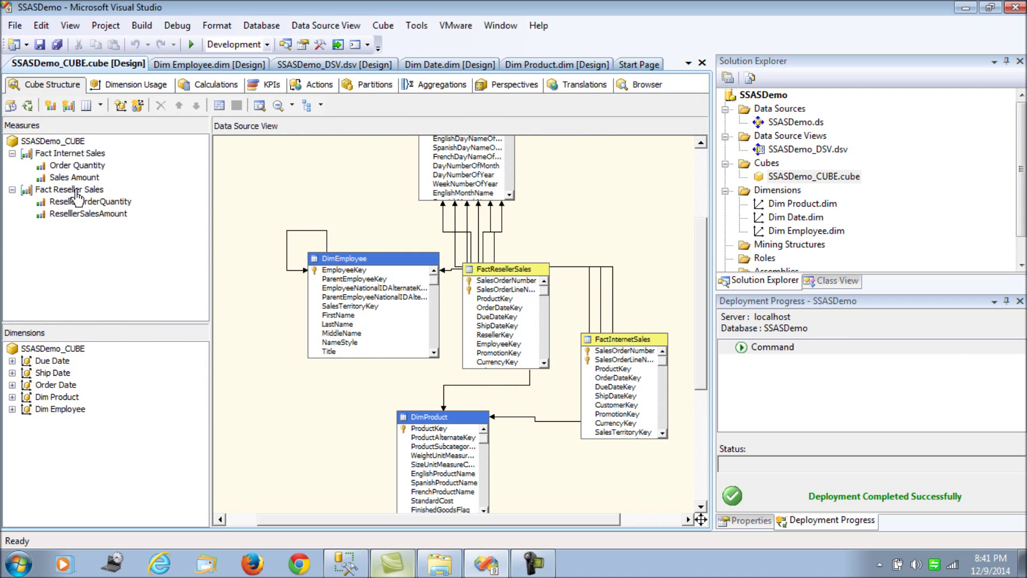
- Set FormatString to #,# on Order Quantity and $#,# on Sales Amount
{"action": "left_click", "coordinate": [77, 166]}
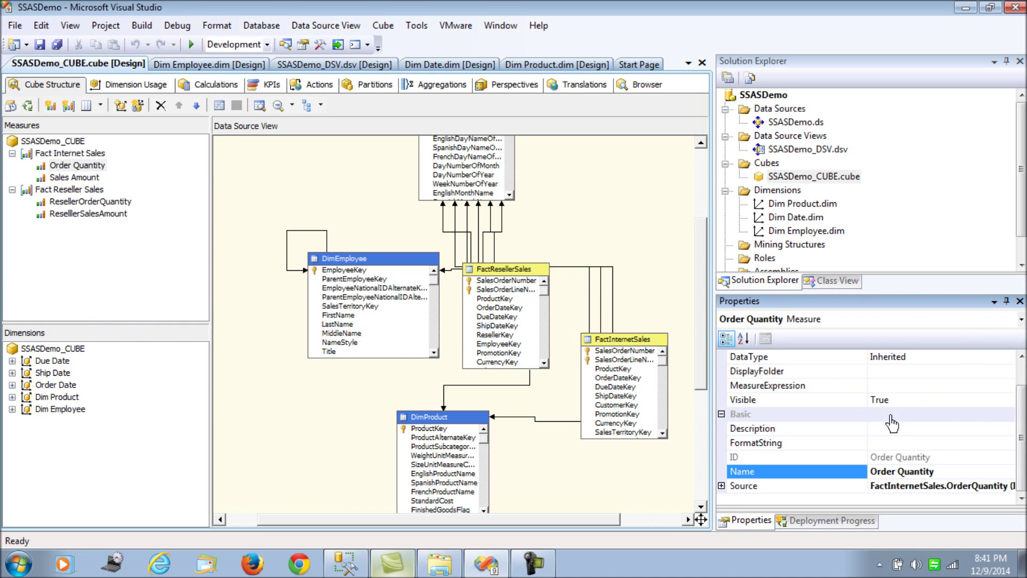
{"action": "left_click", "coordinate": [786, 442]}
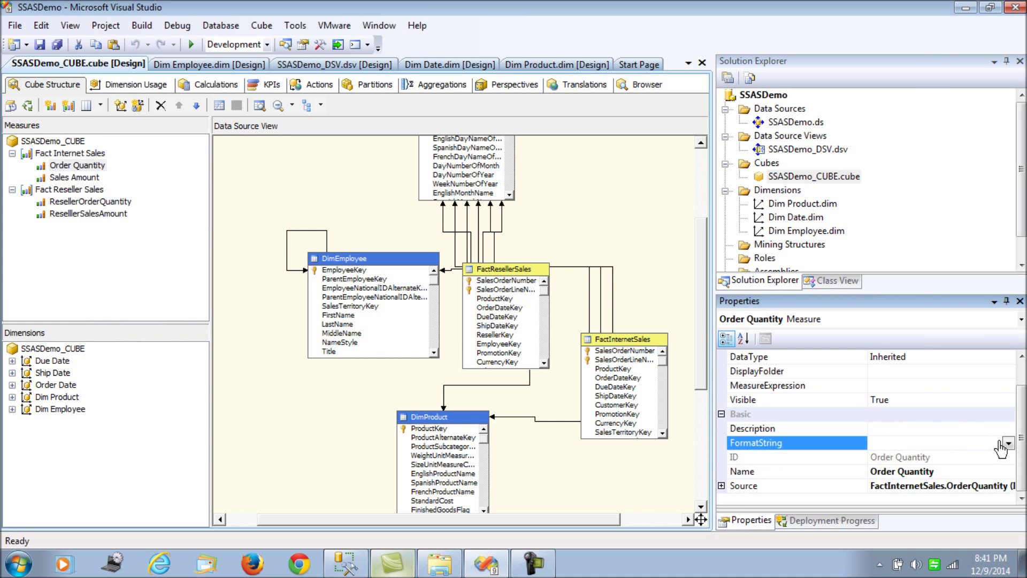
{"action": "mouse_move", "coordinate": [926, 455]}
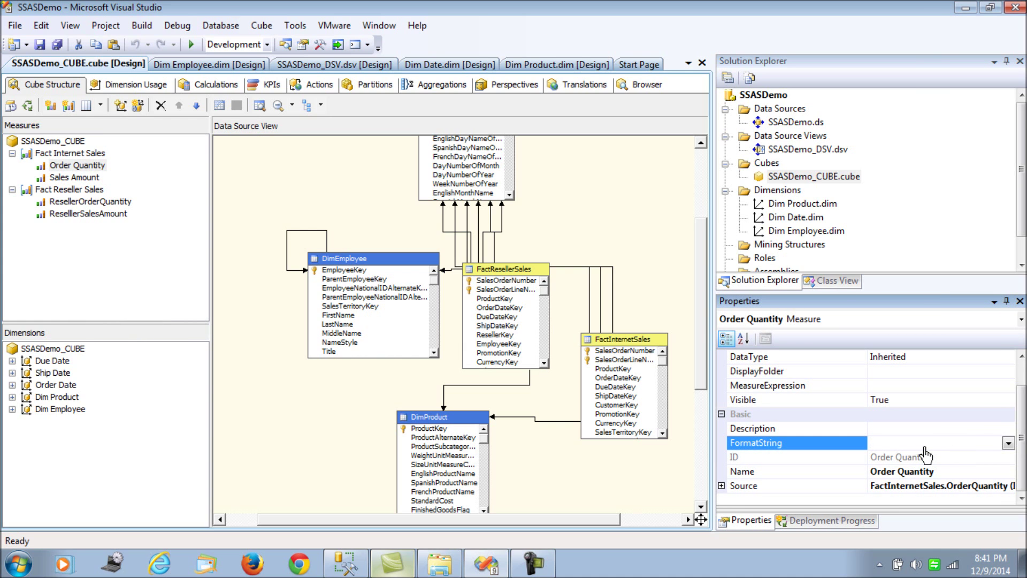
{"action": "left_click", "coordinate": [931, 443]}
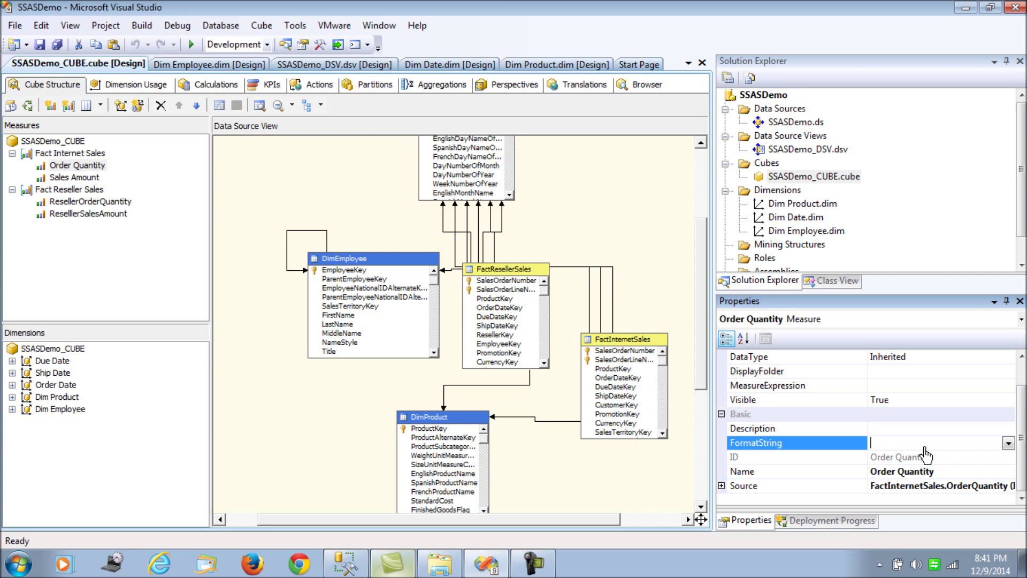
{"action": "type", "text": "#,#"}
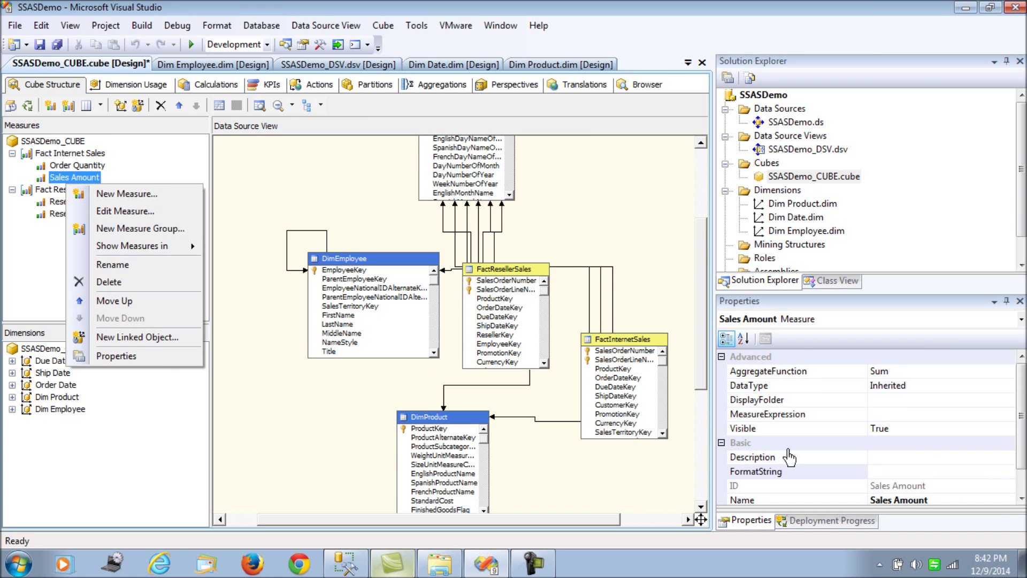
{"action": "left_click", "coordinate": [785, 471]}
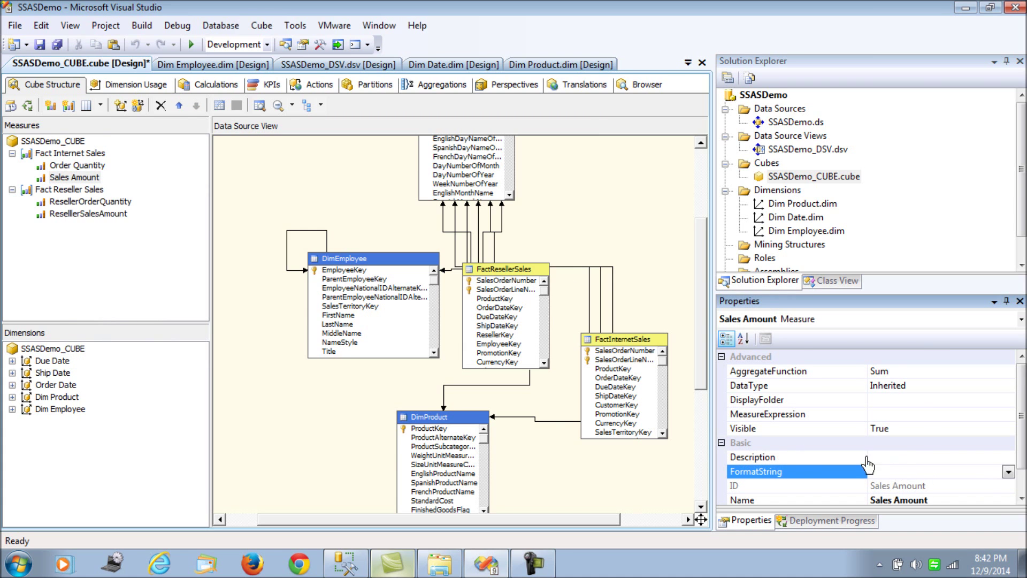
{"action": "type", "text": "$#,#"}
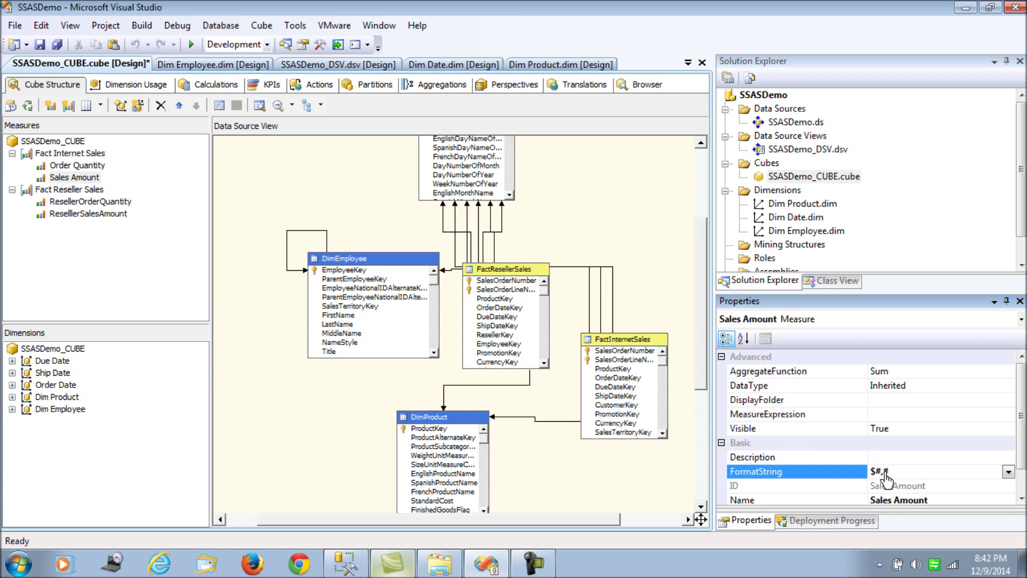
- Give ResellerOrderQuantity #,# and ResellerSalesAmount $#,#, then verify both format strings
{"action": "left_click", "coordinate": [91, 201]}
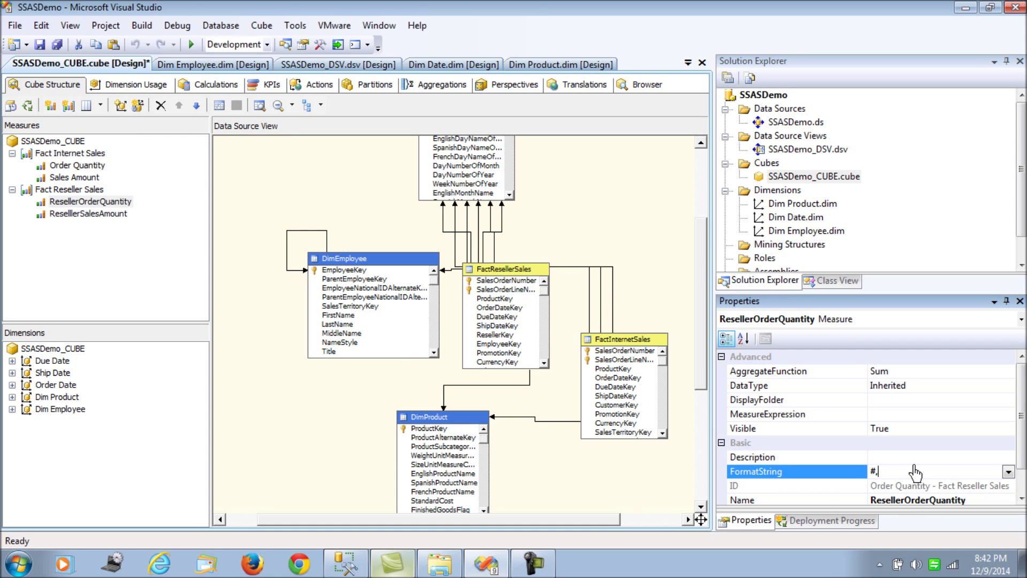
{"action": "left_click", "coordinate": [90, 213]}
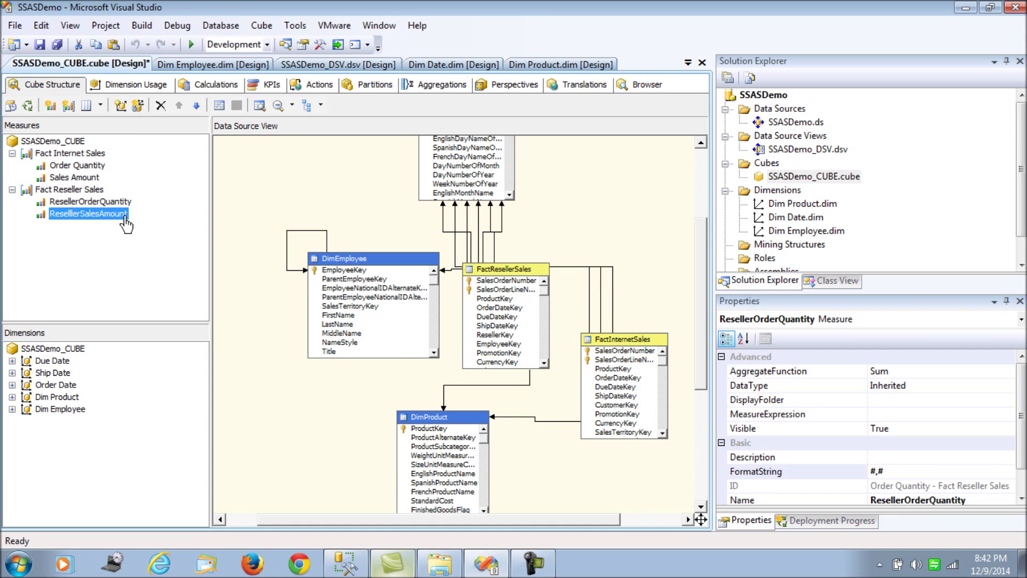
{"action": "left_click", "coordinate": [88, 213]}
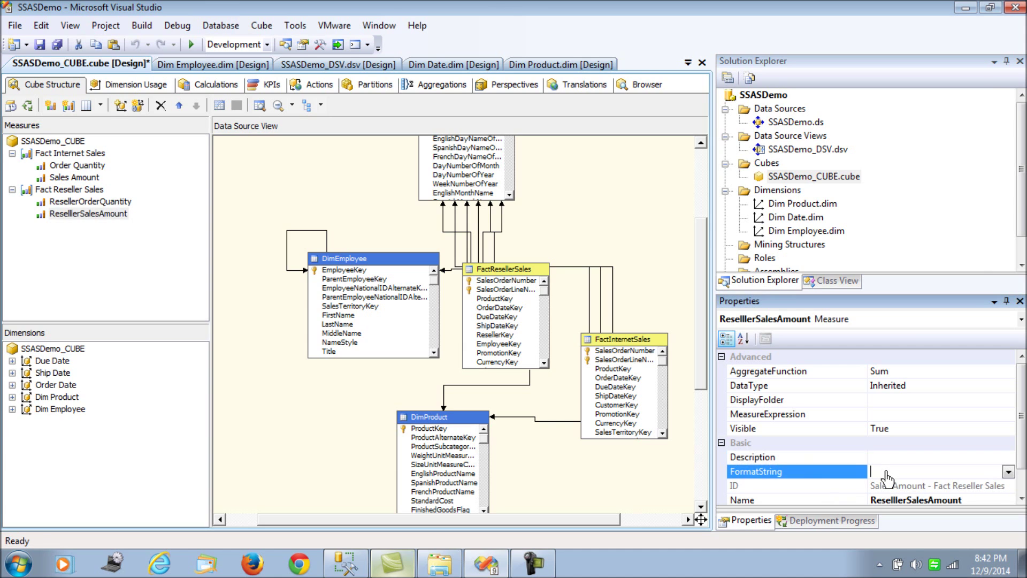
{"action": "type", "text": "$"}
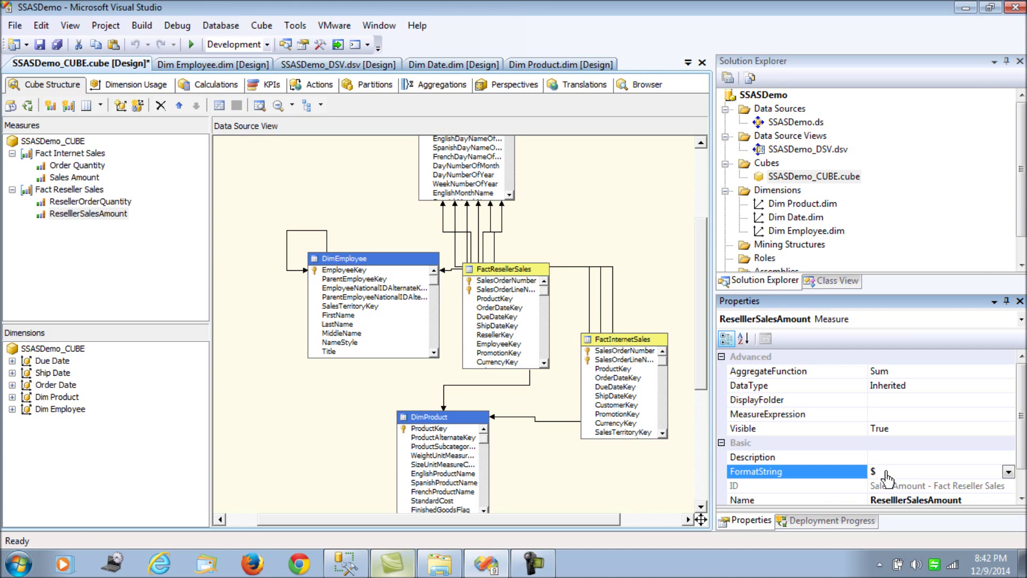
{"action": "type", "text": "#,#"}
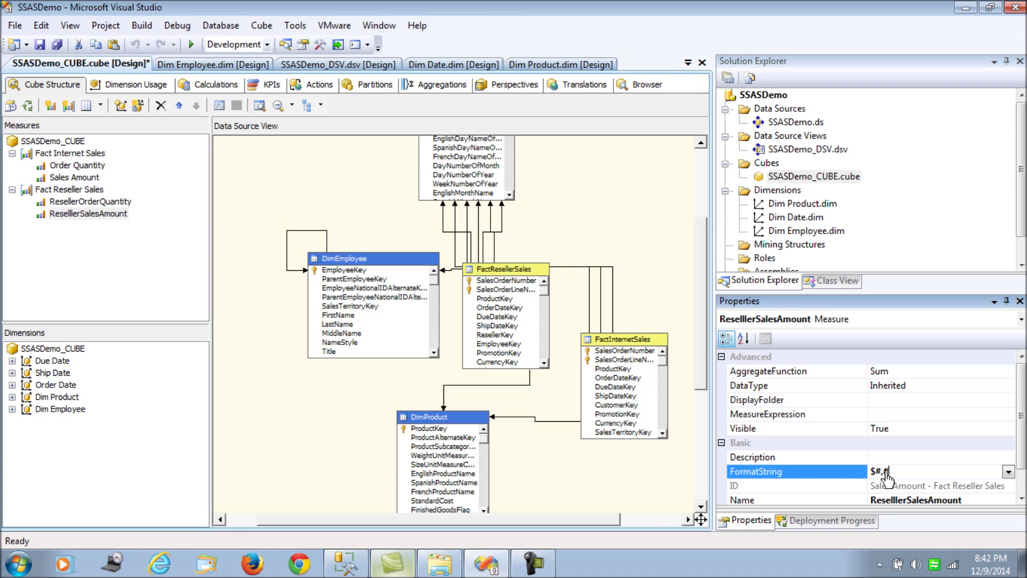
{"action": "left_click", "coordinate": [298, 370]}
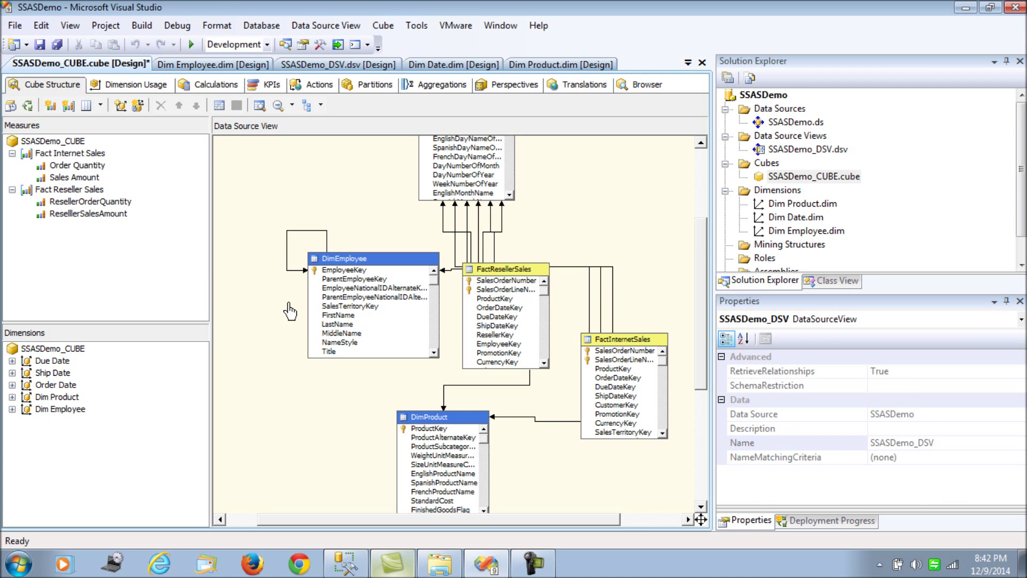
{"action": "left_click", "coordinate": [91, 201]}
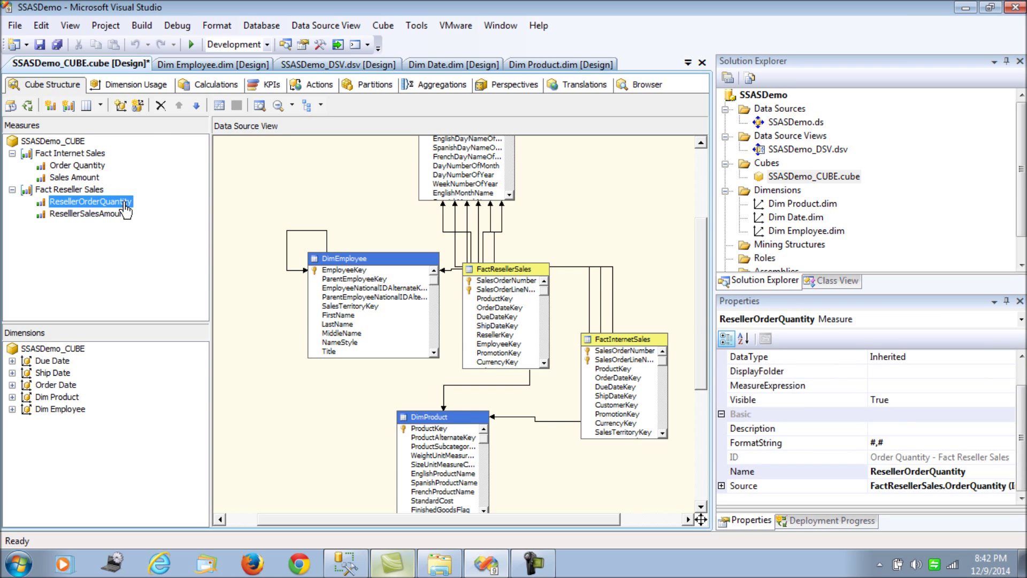
{"action": "left_click", "coordinate": [88, 214]}
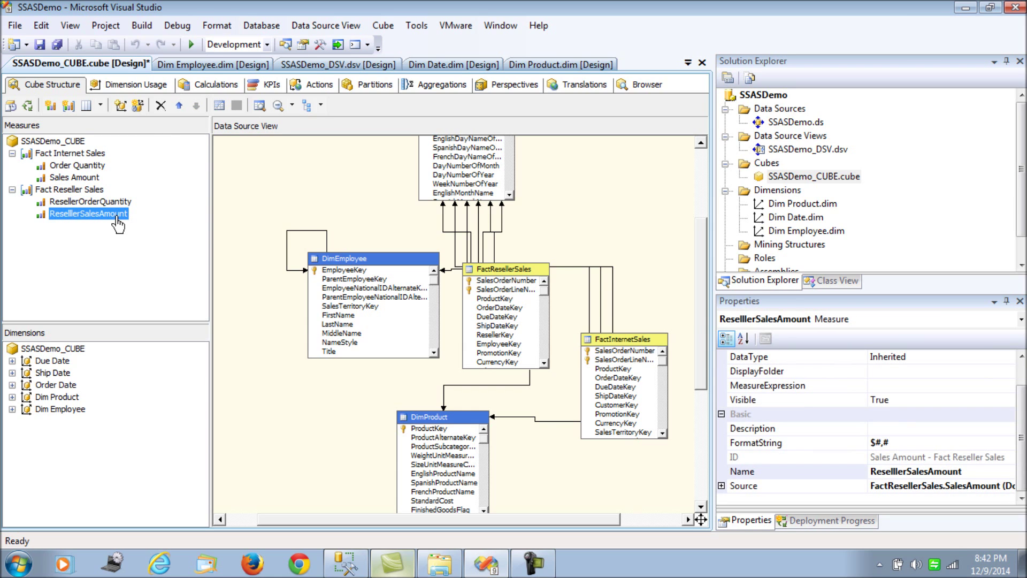
{"action": "mouse_move", "coordinate": [260, 219]}
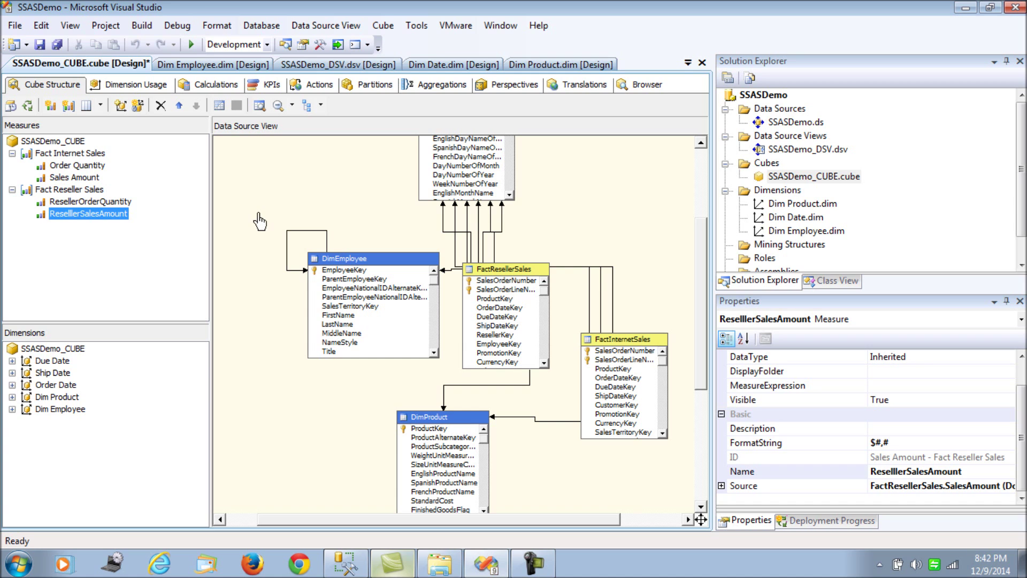
- Build, deploy and fully process the cube twice, then close Process Cube
{"action": "left_click", "coordinate": [644, 84]}
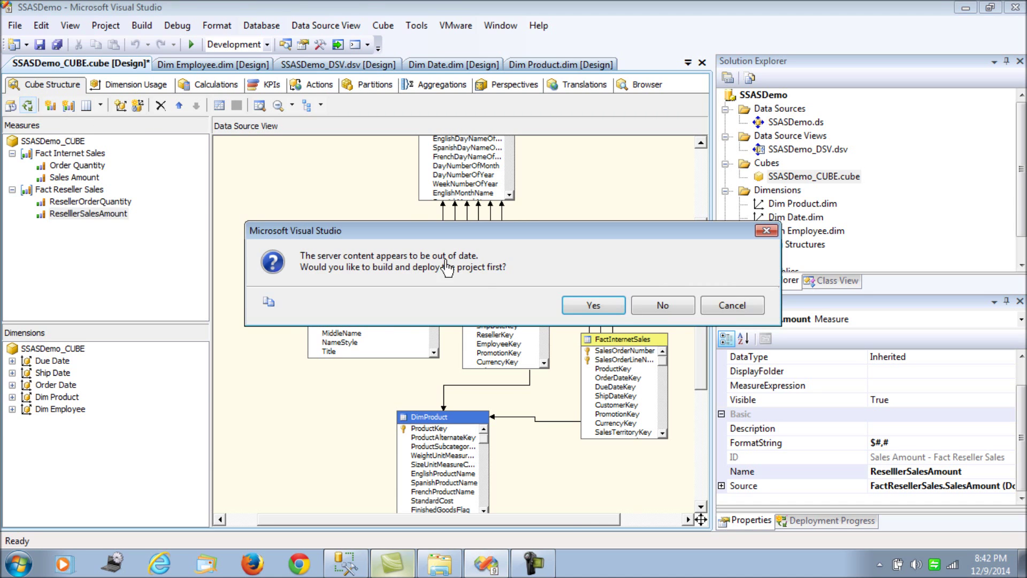
{"action": "left_click", "coordinate": [591, 305]}
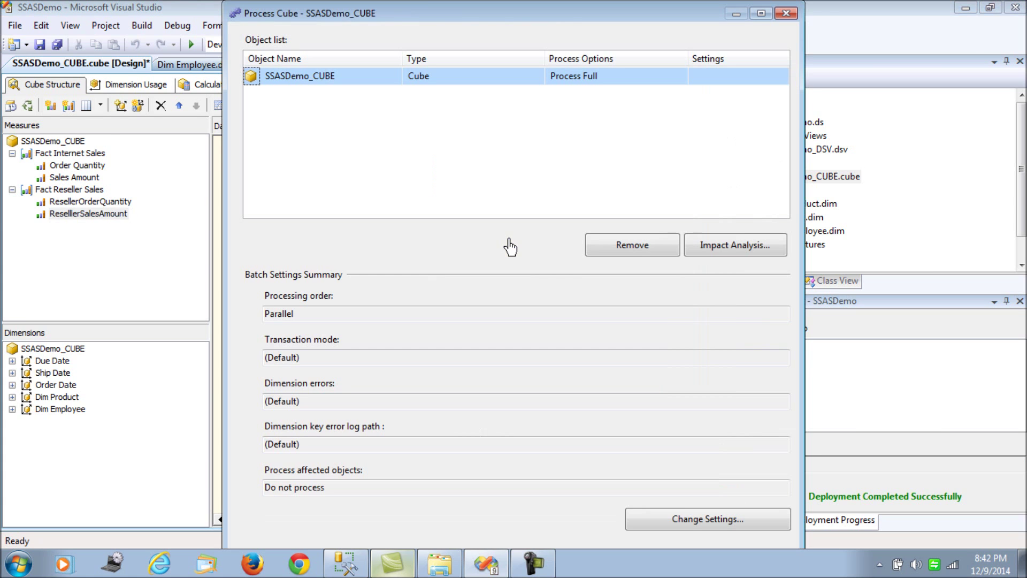
{"action": "mouse_move", "coordinate": [514, 24]}
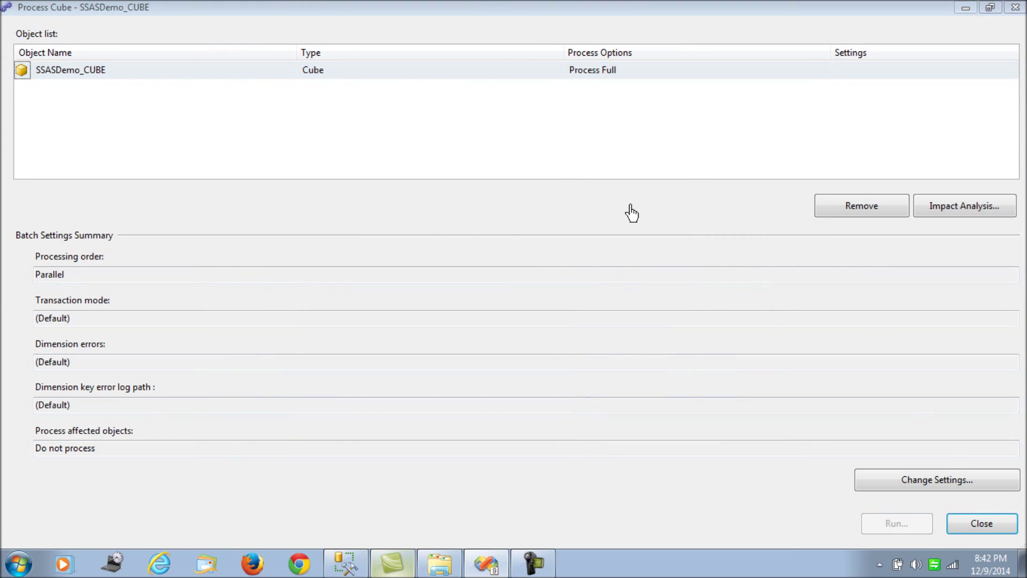
{"action": "left_click", "coordinate": [896, 523]}
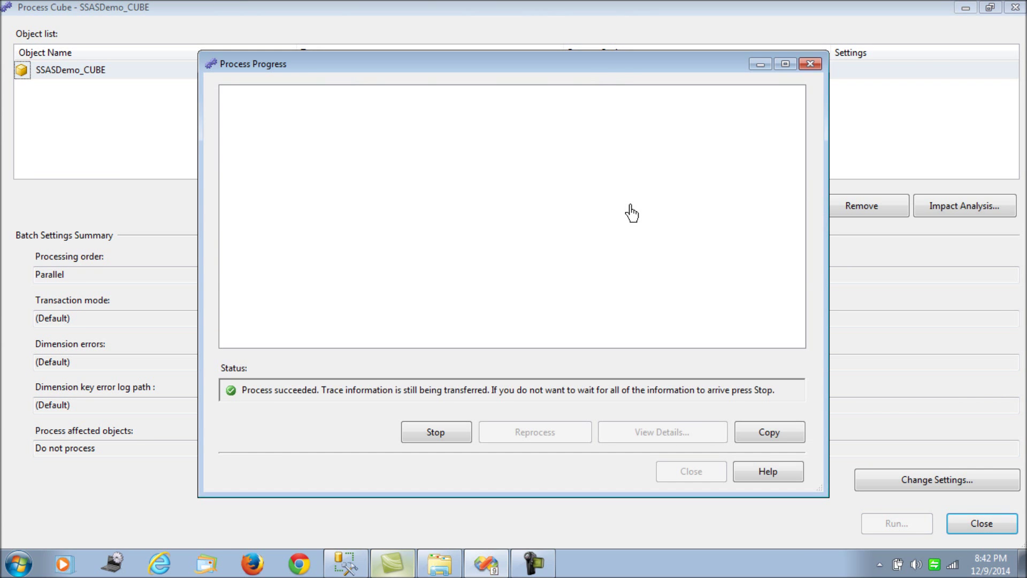
{"action": "left_click", "coordinate": [689, 471]}
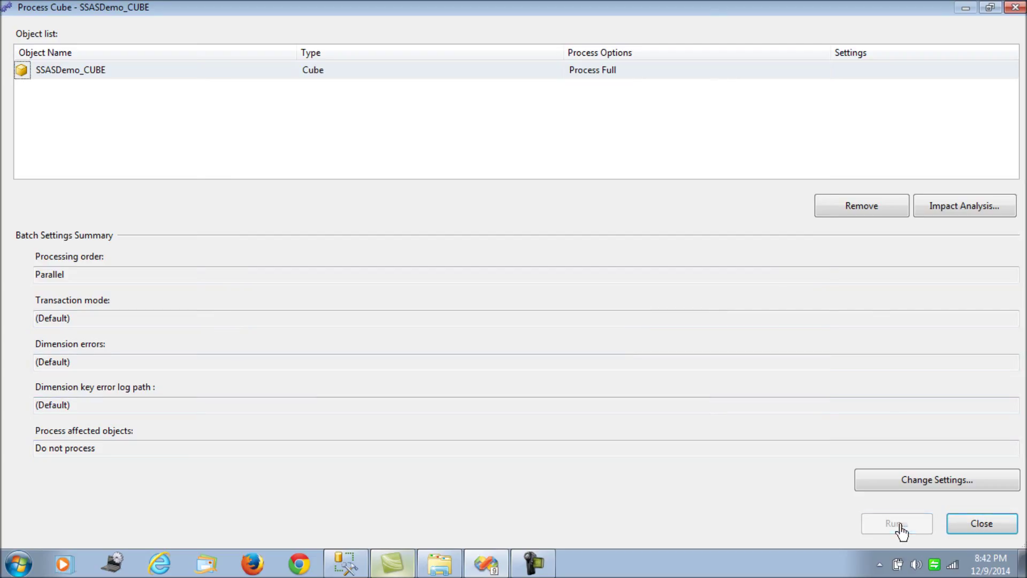
{"action": "left_click", "coordinate": [895, 523]}
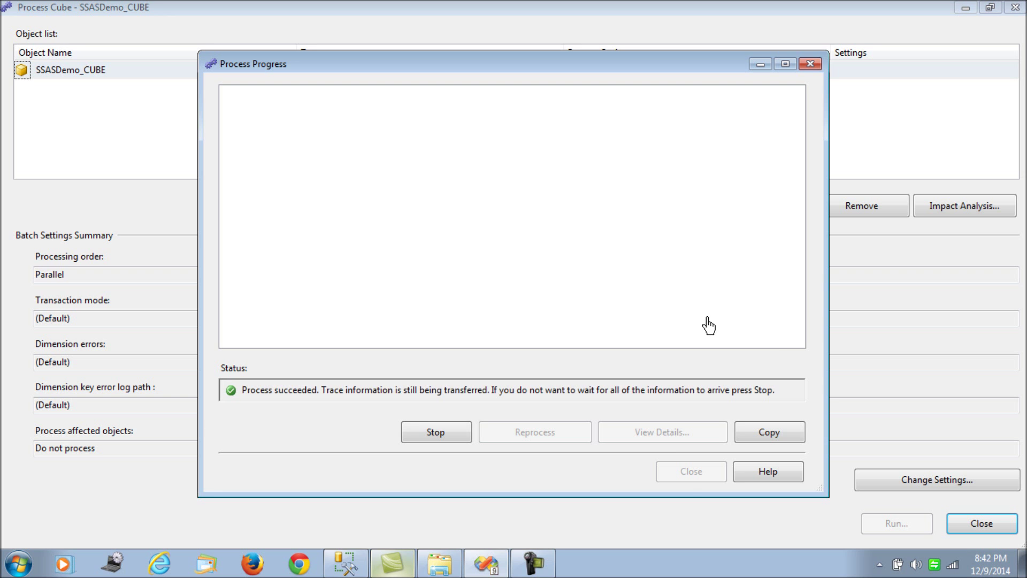
{"action": "left_click", "coordinate": [689, 471]}
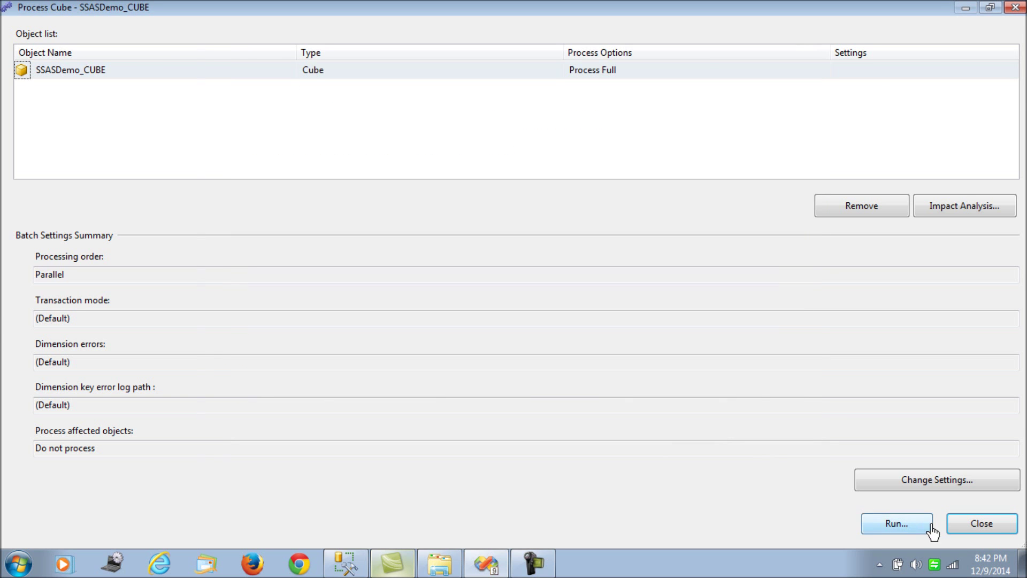
{"action": "left_click", "coordinate": [896, 523]}
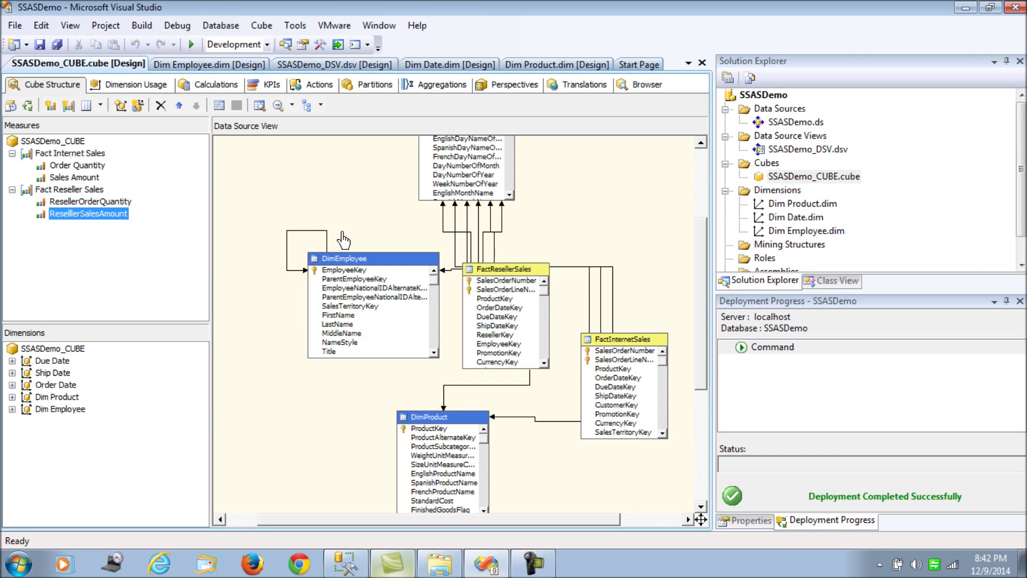
{"action": "mouse_move", "coordinate": [353, 216]}
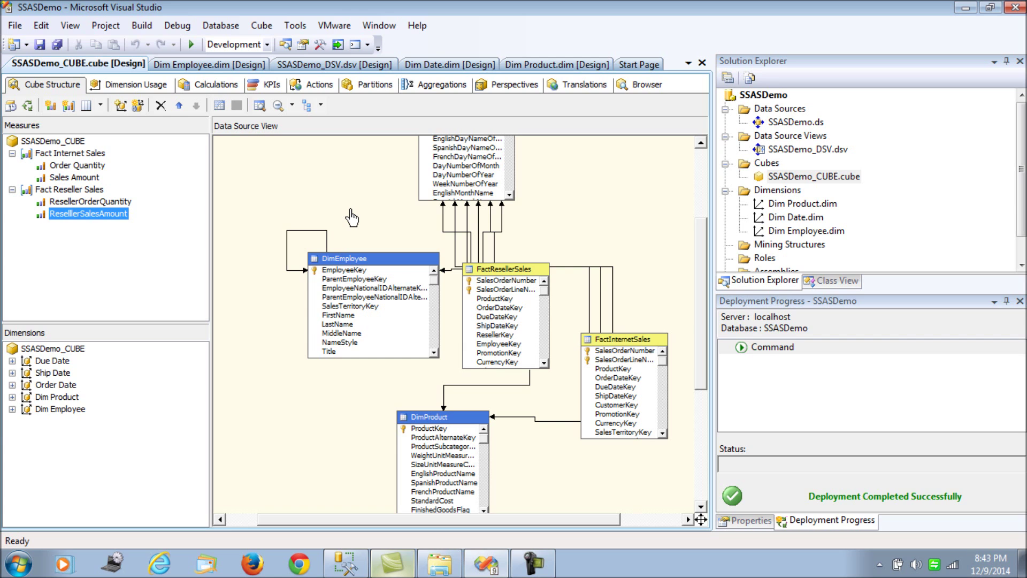
{"action": "mouse_move", "coordinate": [634, 105]}
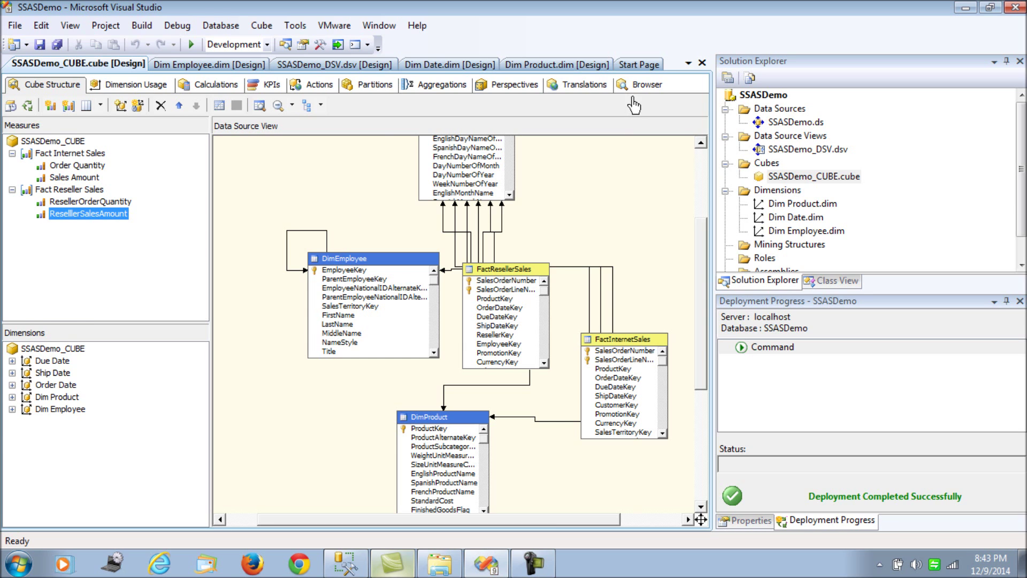
- Browse Order Quantity by ProductCategory and expand Bikes into subcategories
{"action": "left_click", "coordinate": [647, 84]}
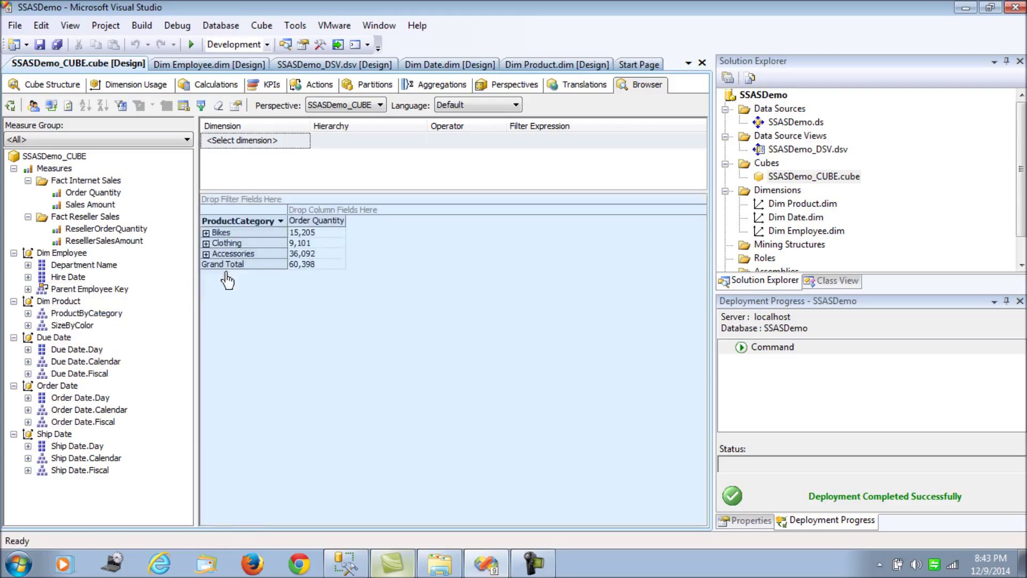
{"action": "left_click", "coordinate": [207, 232]}
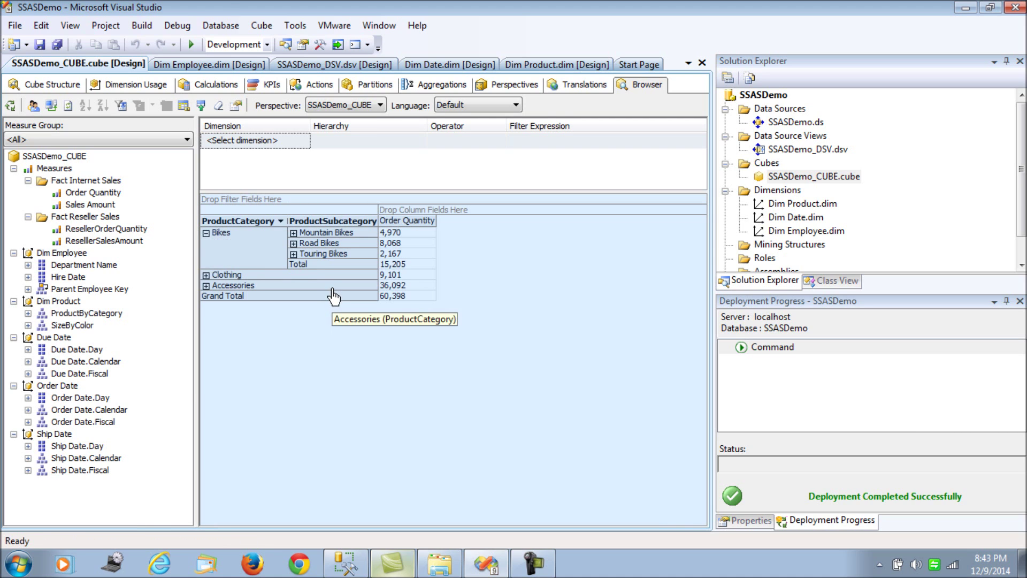